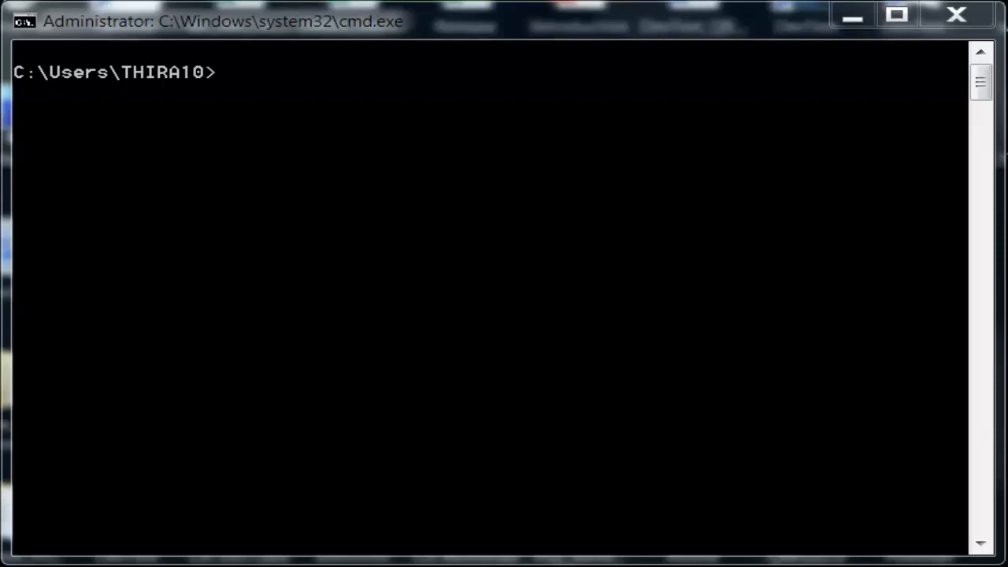
mouse_move(260, 351)
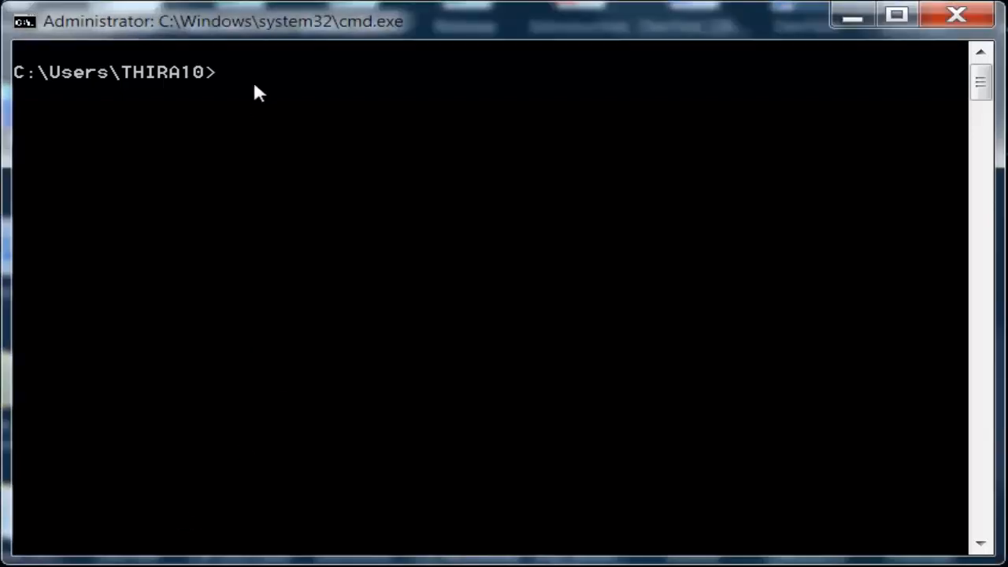
Enter 'bzt -h' at the prompt to request Taurus help.
text(b)
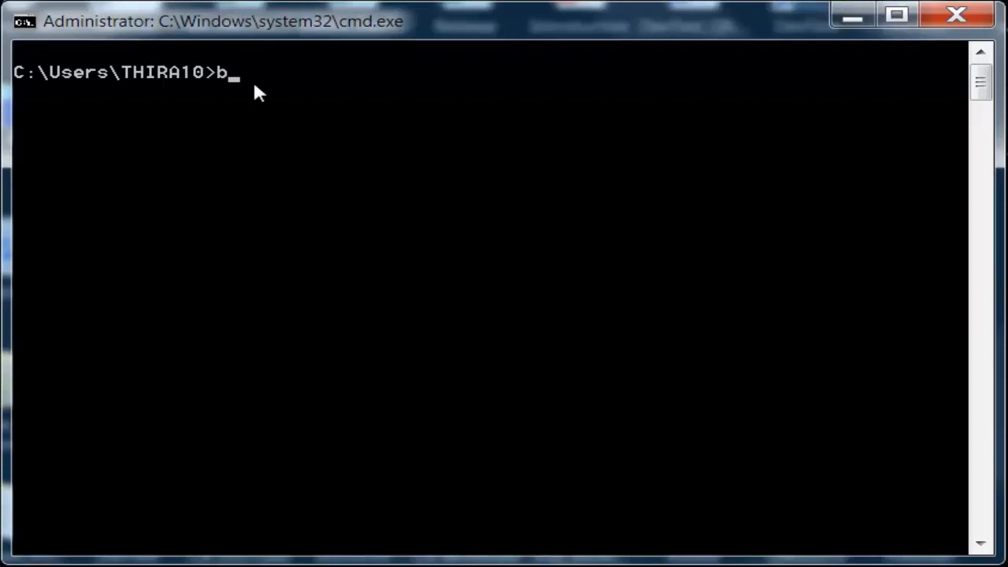
text(zt)
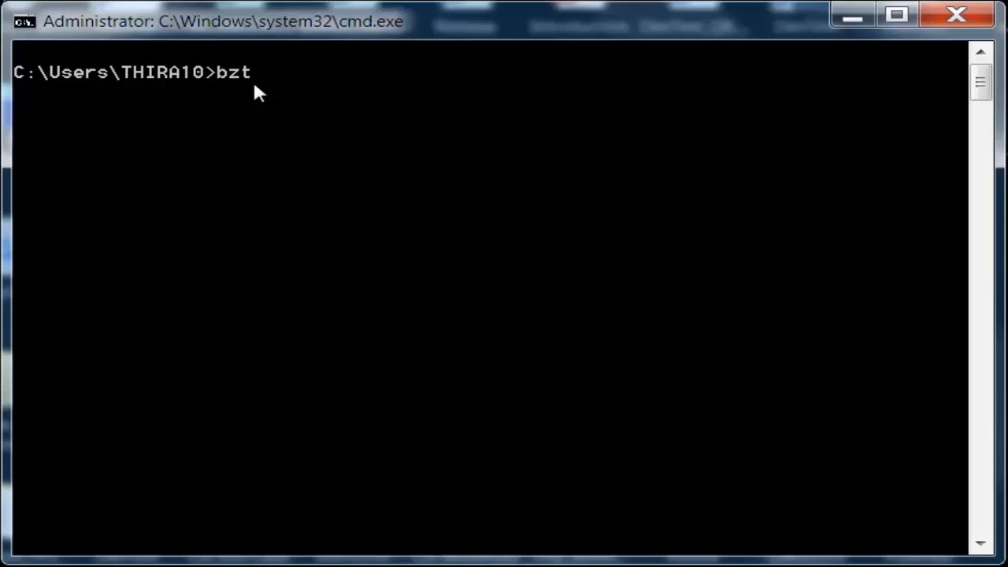
text(-h)
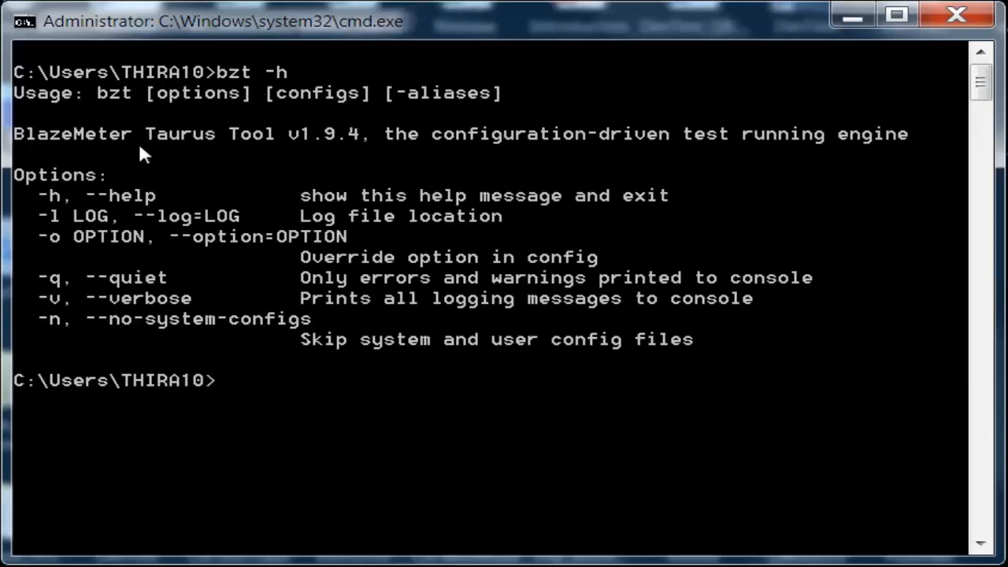
mouse_move(464, 141)
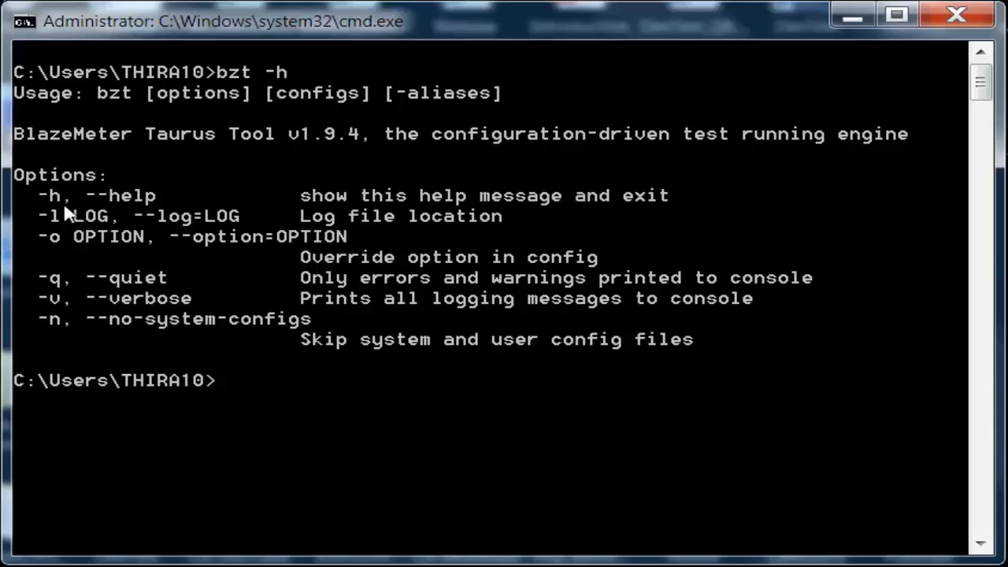
mouse_move(366, 219)
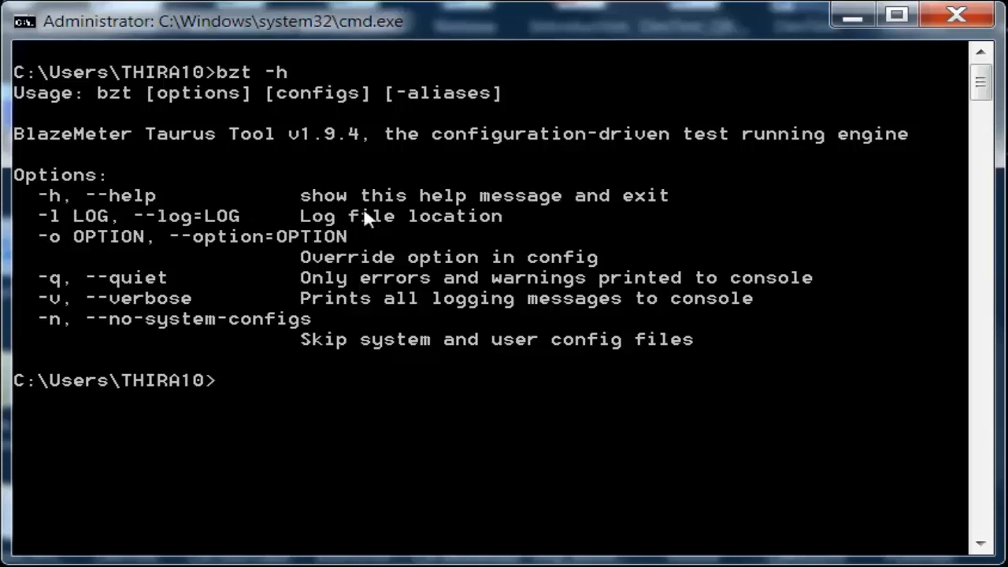
mouse_move(63, 240)
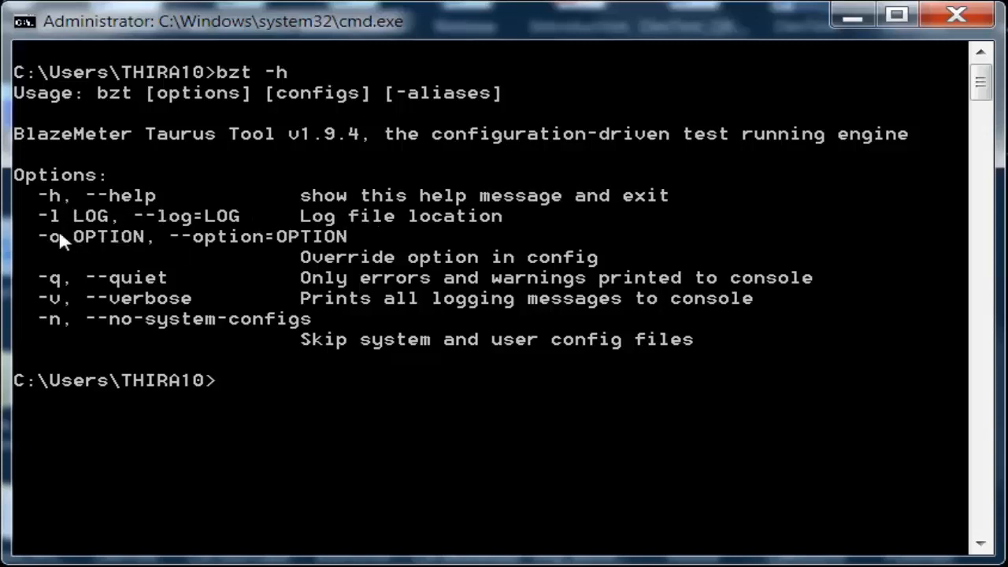
mouse_move(83, 248)
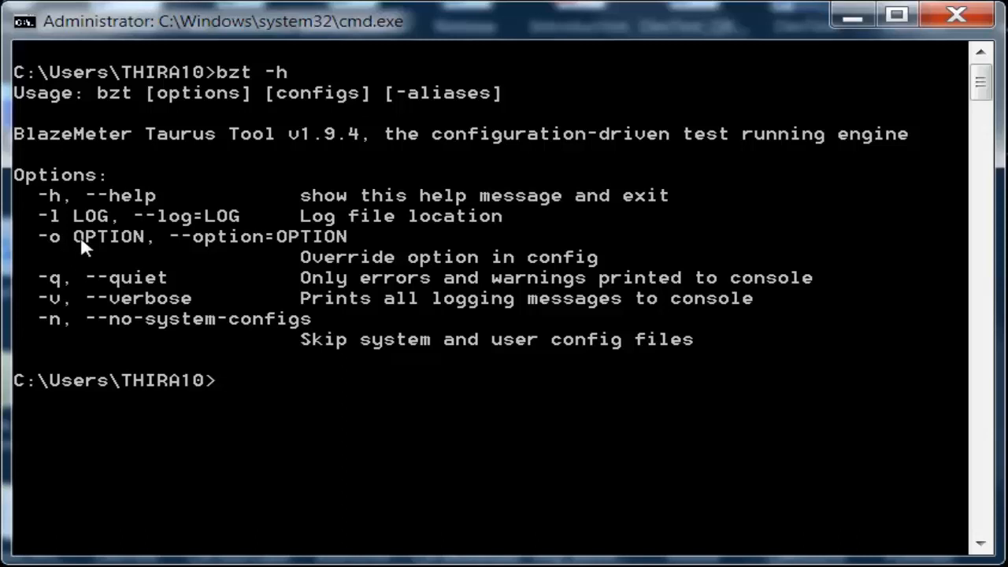
mouse_move(171, 262)
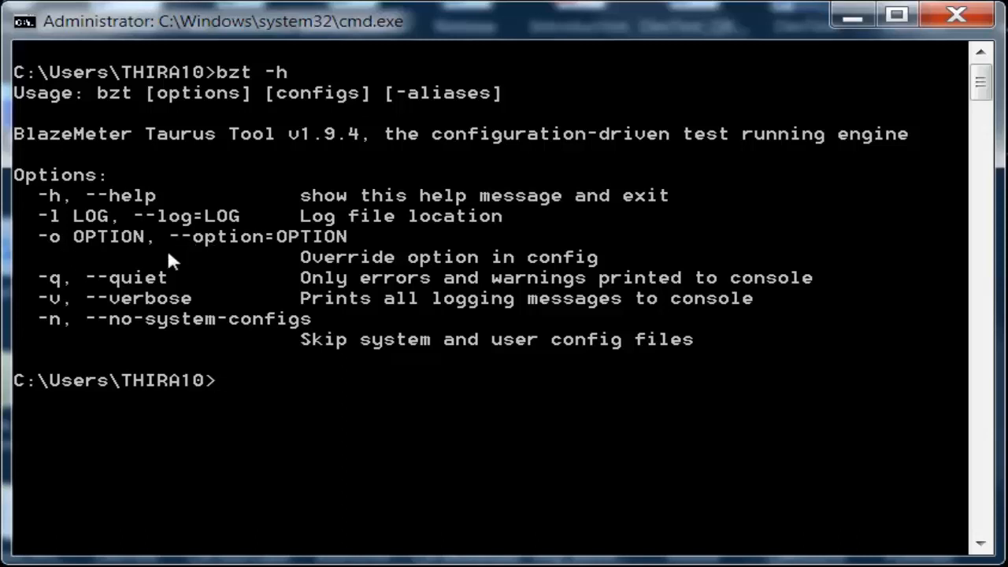
mouse_move(117, 259)
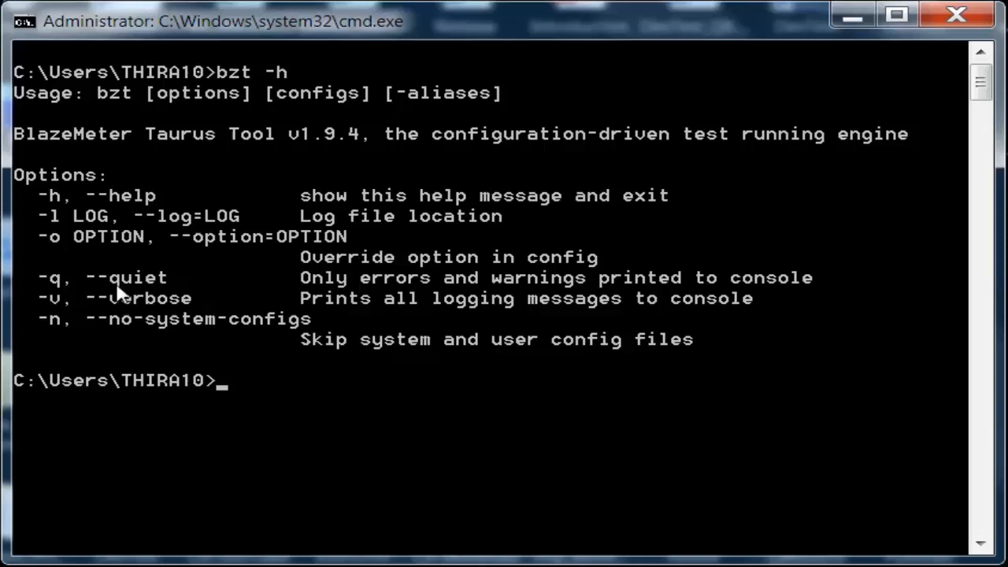
mouse_move(250, 289)
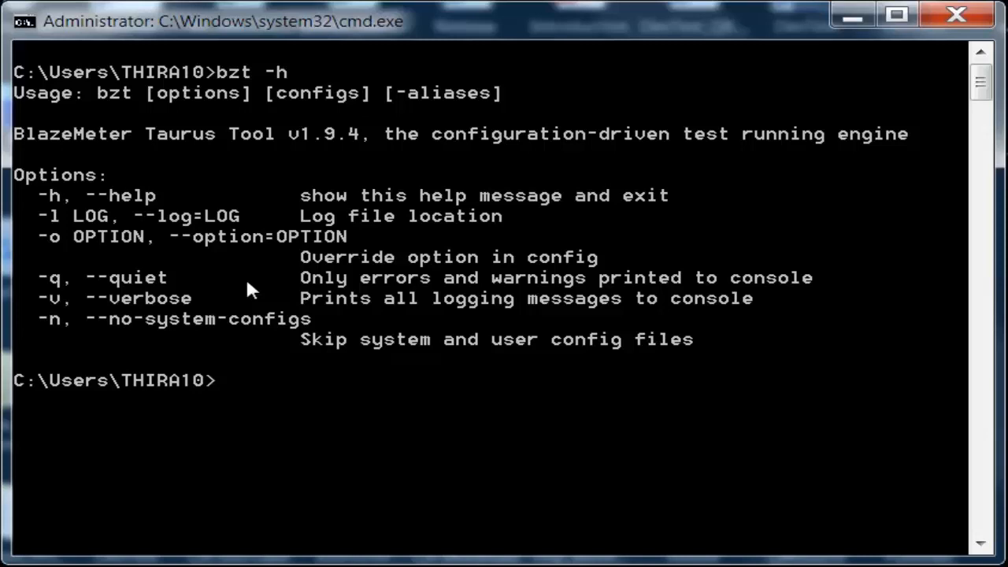
Run a bare 'bzt' command with no config files.
text(bzt)
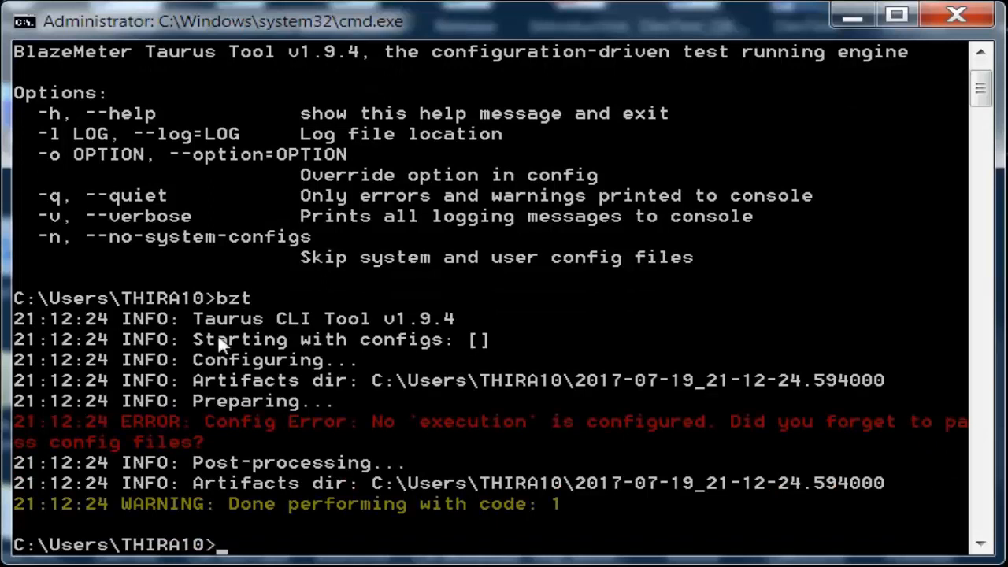
mouse_move(386, 337)
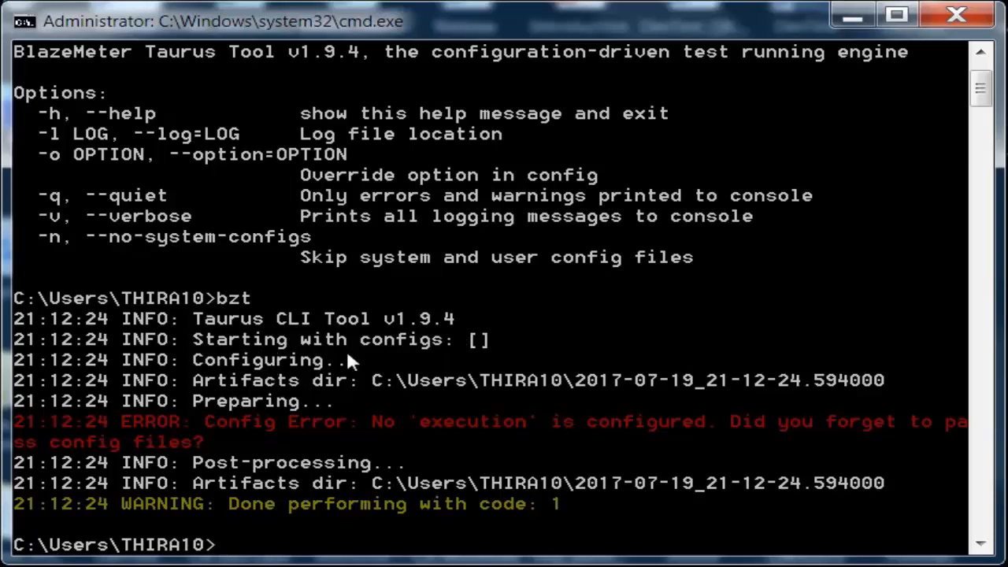
mouse_move(293, 356)
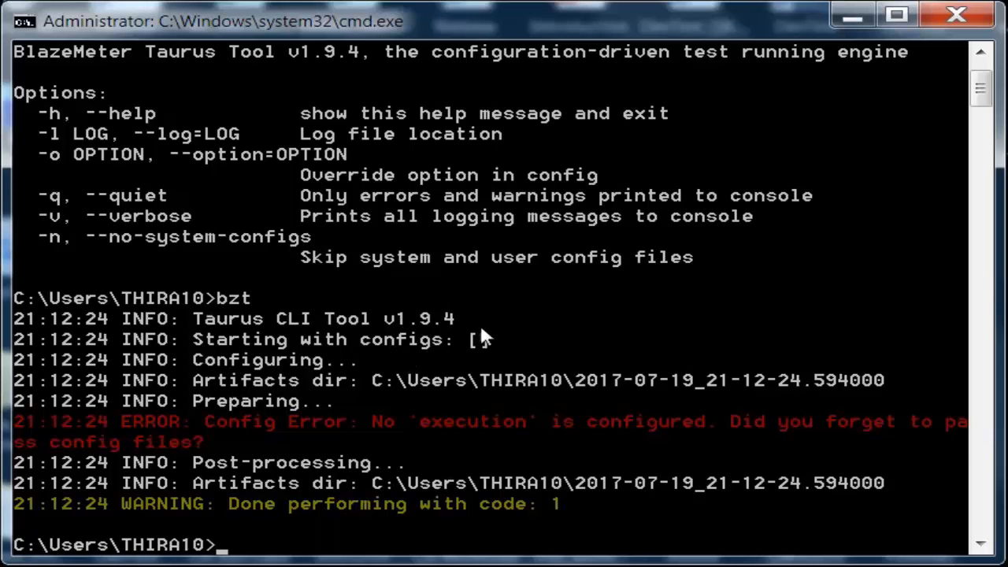
mouse_move(481, 343)
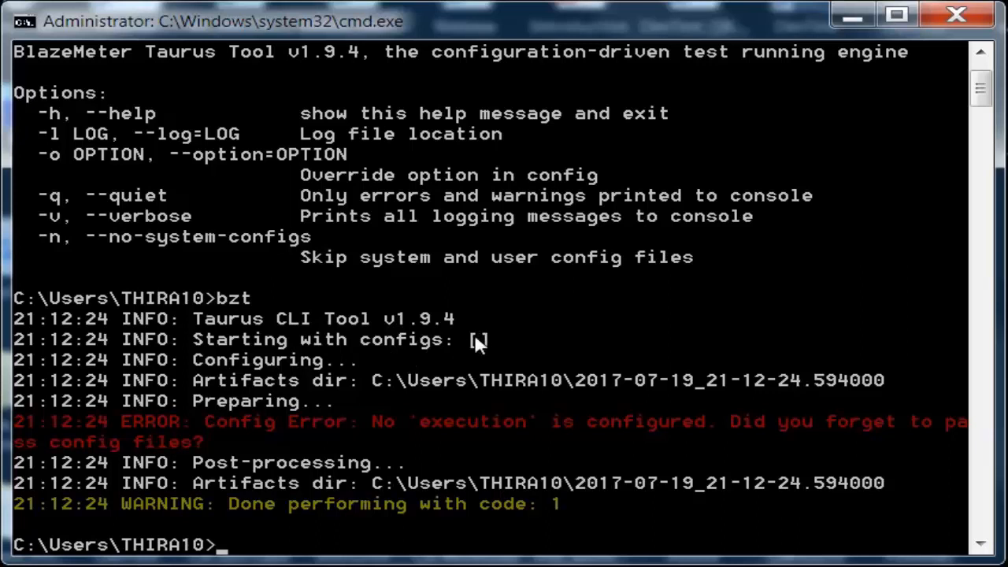
mouse_move(346, 376)
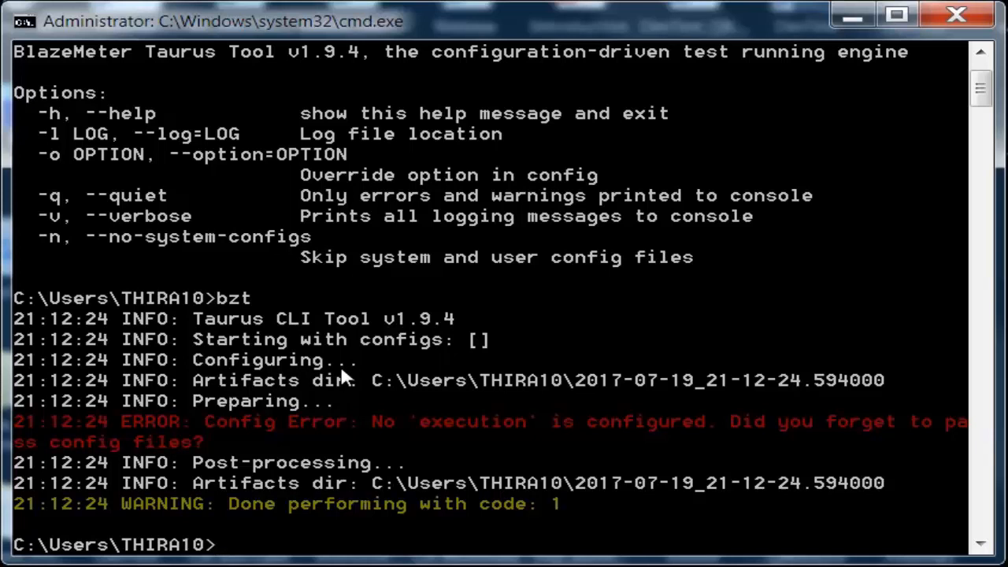
mouse_move(283, 400)
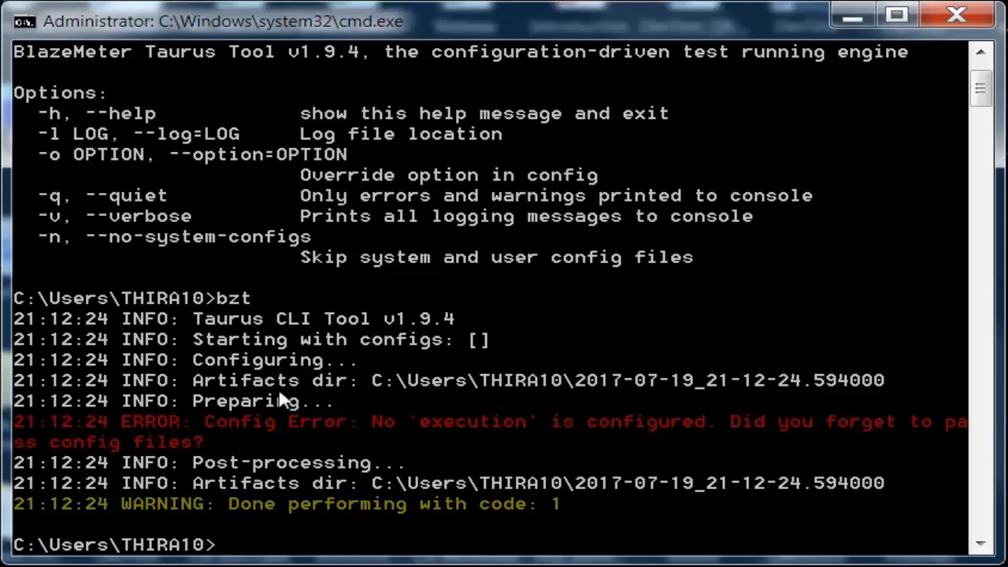
mouse_move(330, 402)
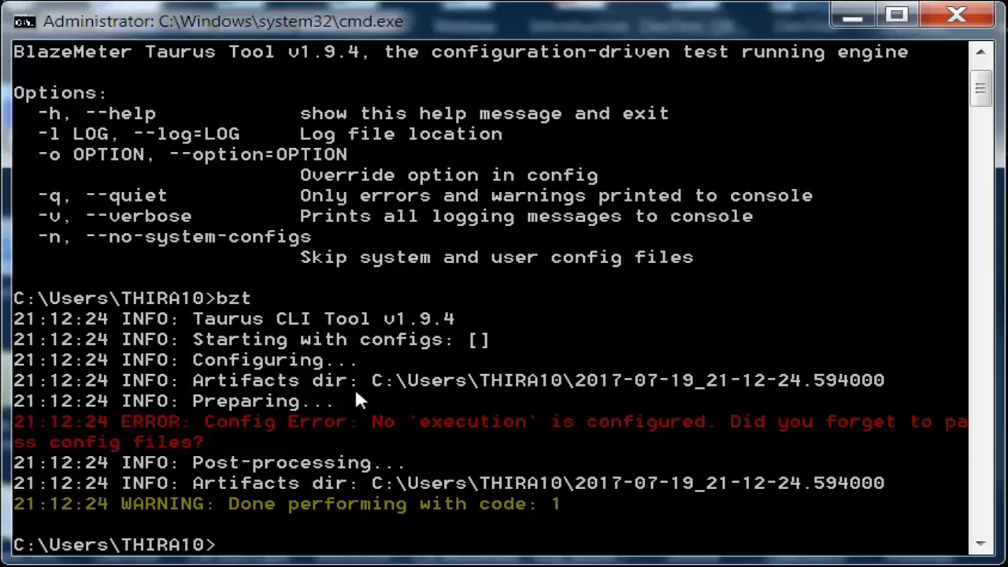
mouse_move(388, 401)
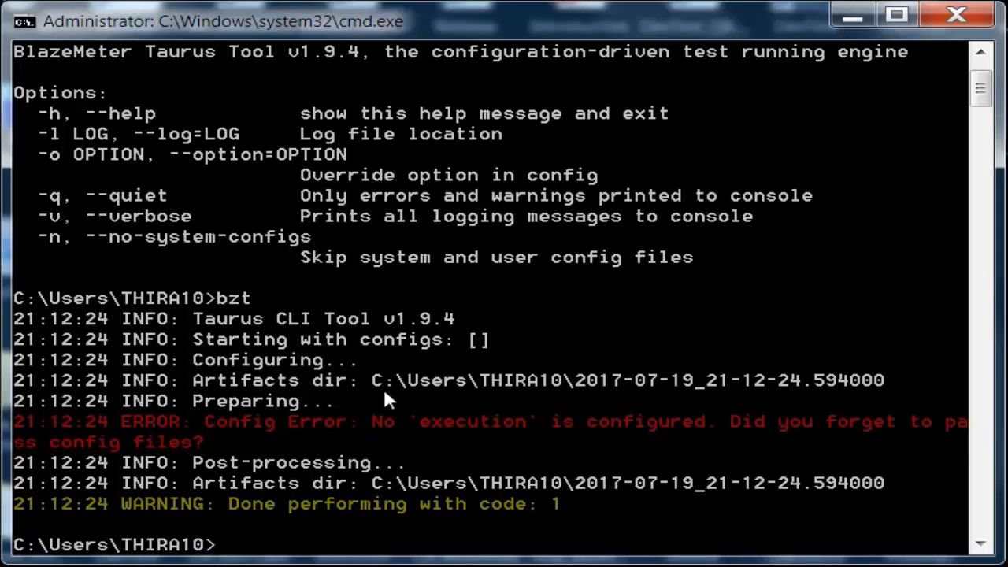
mouse_move(422, 406)
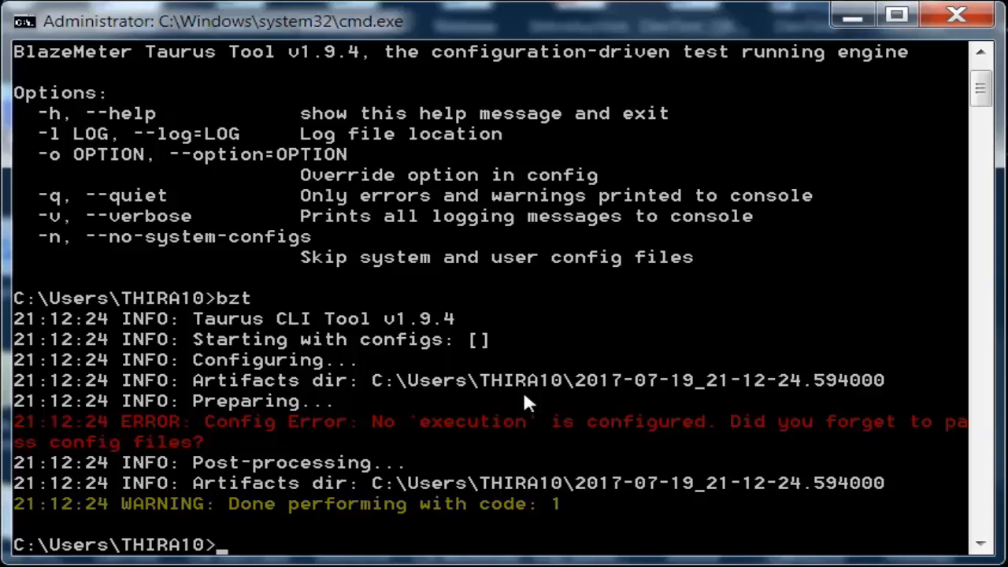
mouse_move(669, 402)
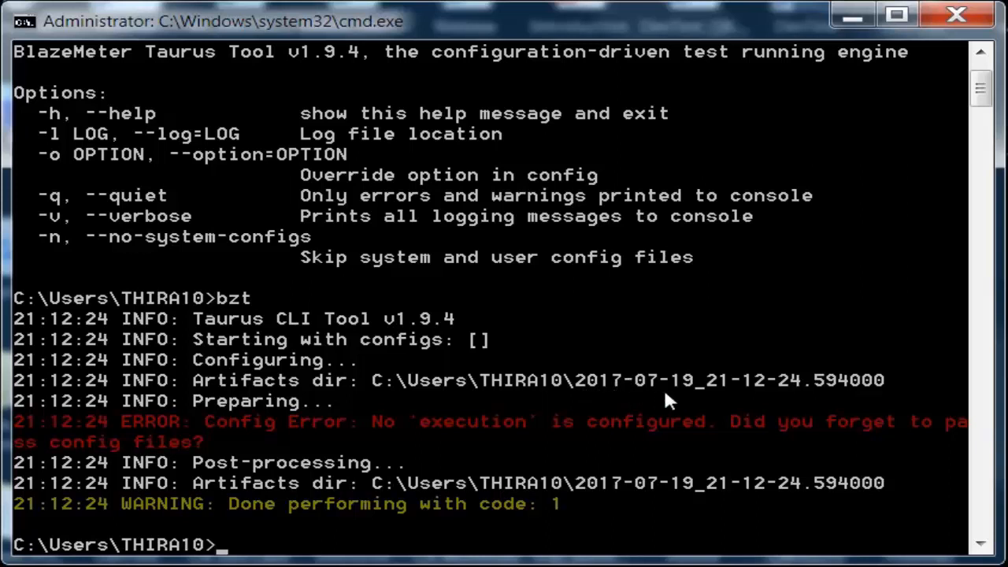
mouse_move(821, 386)
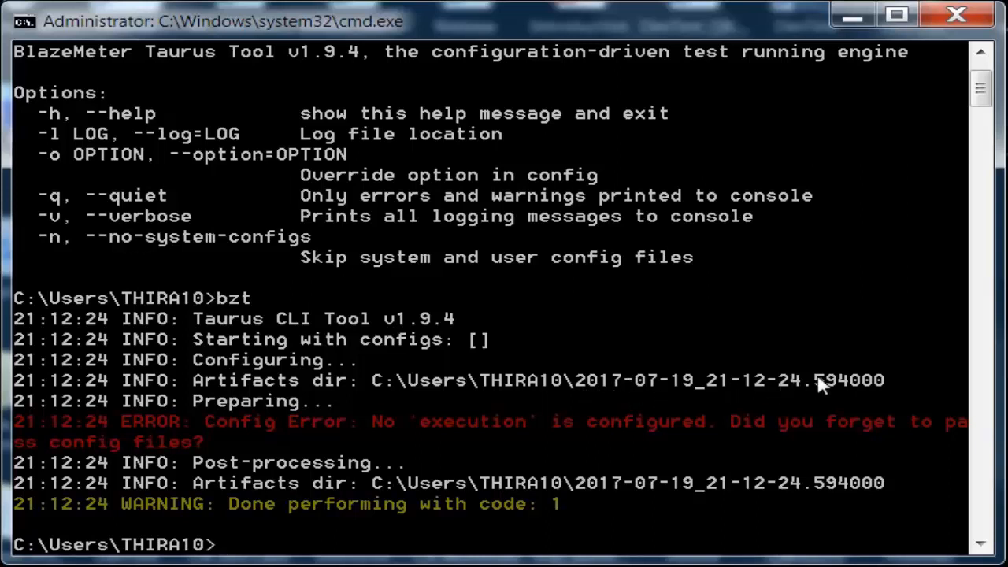
mouse_move(342, 445)
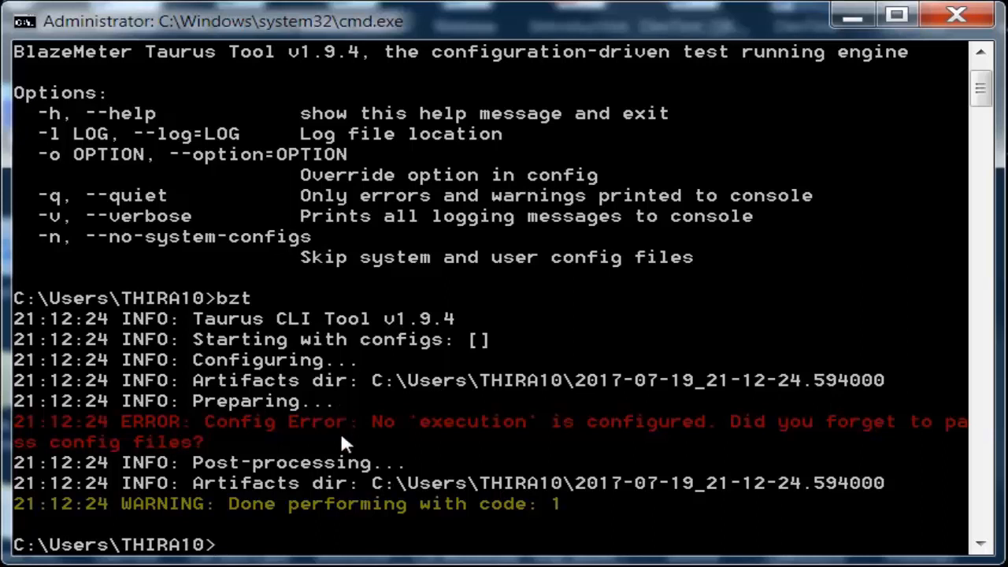
mouse_move(386, 508)
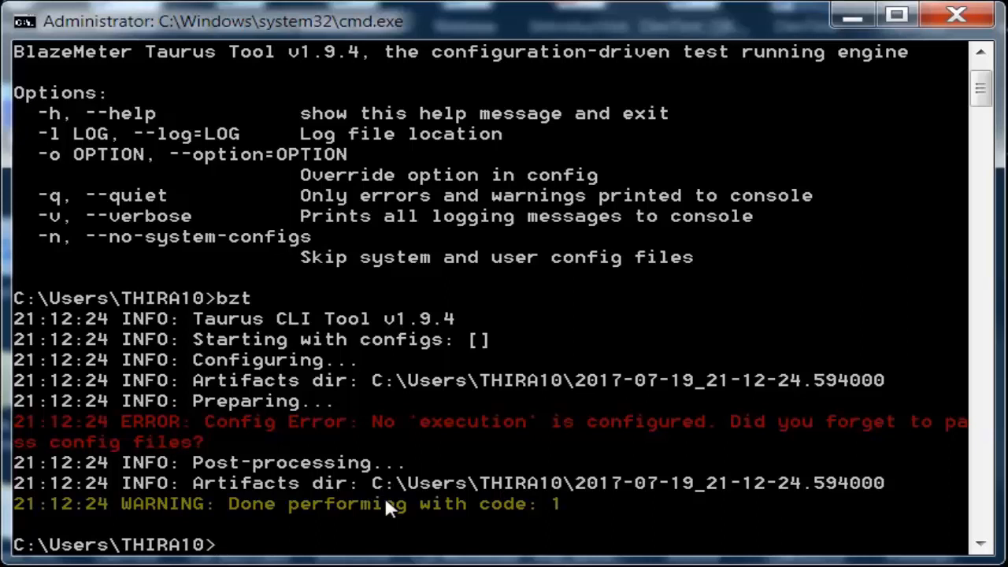
Change directory into the artifacts folder 2017-07-19_21-12-24.594000.
text(cd)
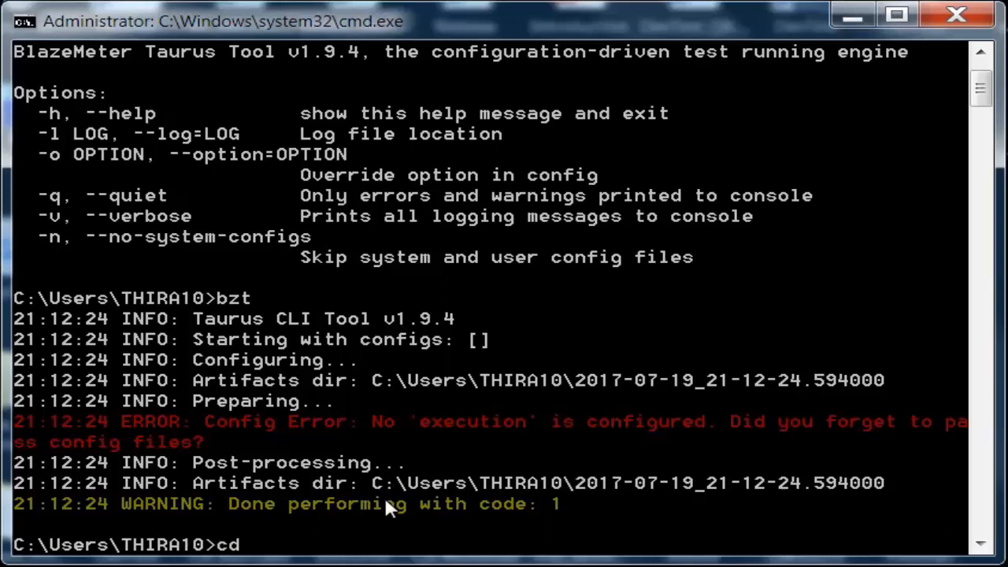
text(2)
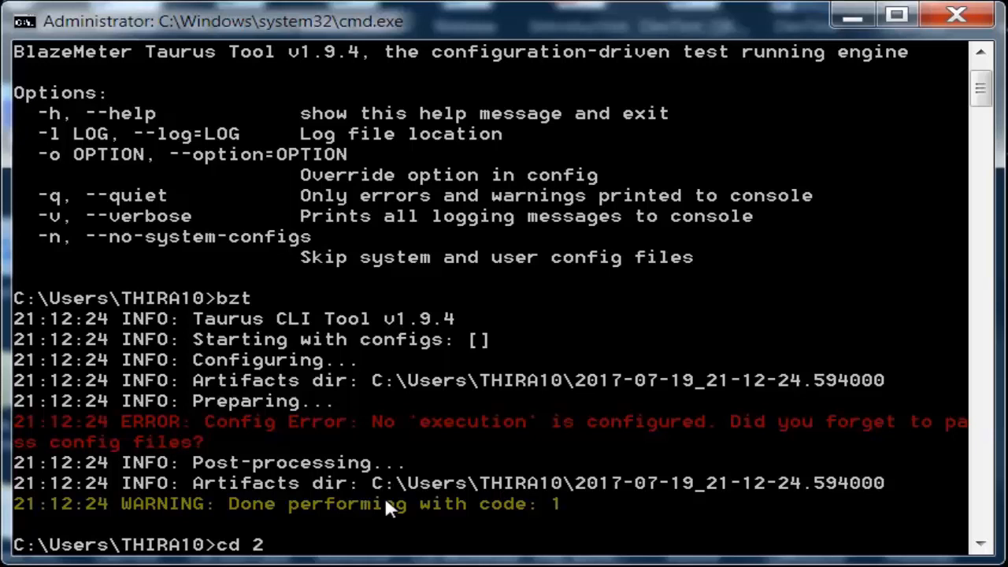
text(017)
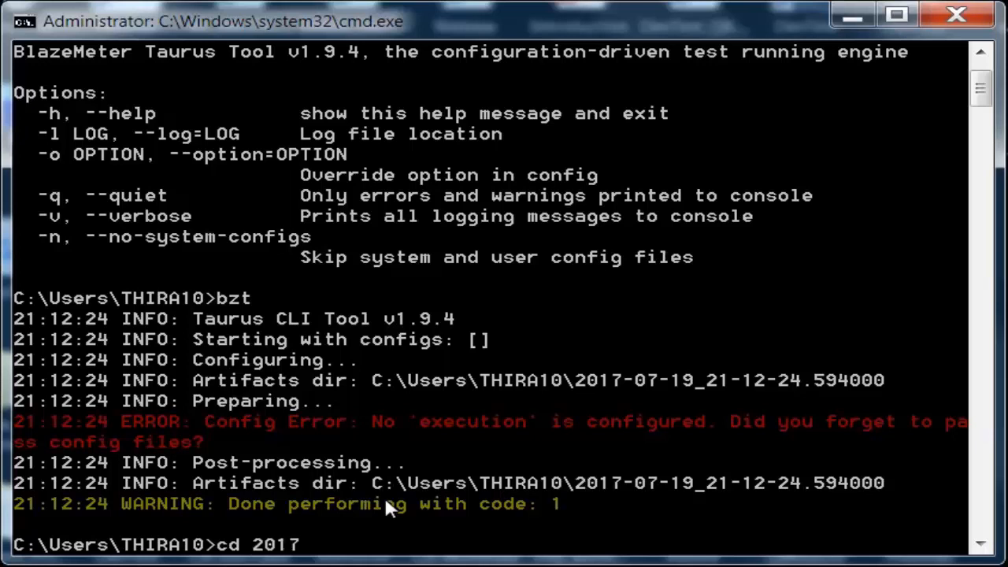
text(-07)
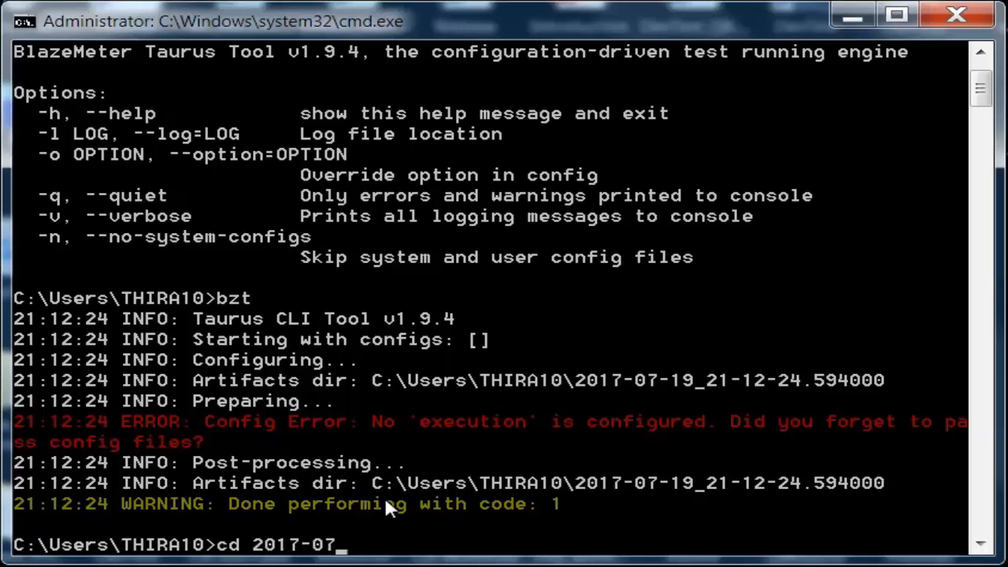
text(19_)
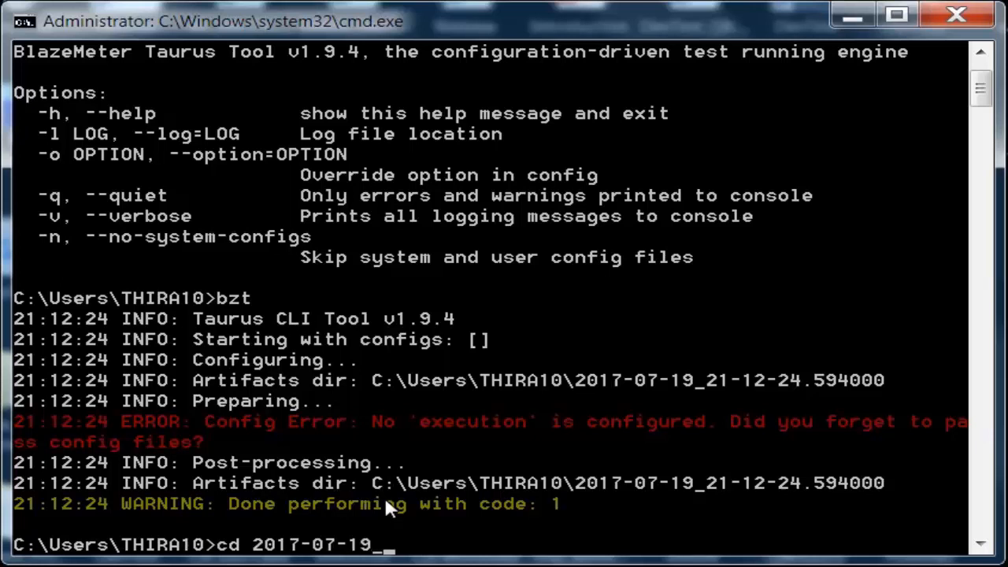
text(21-12-24.594000)
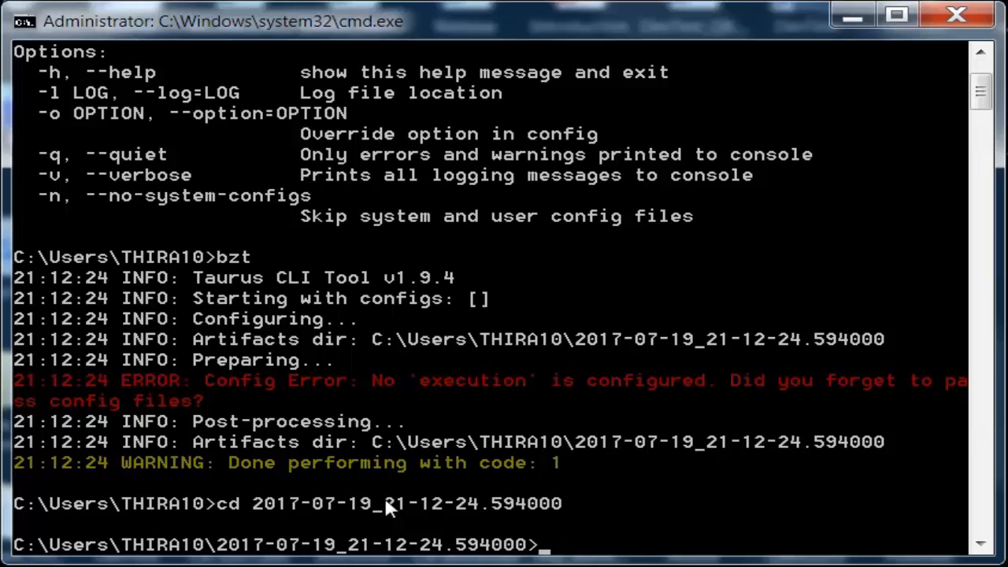
Run 'dir' to list bzt.log, effective.json and effective.yml.
text(dir)
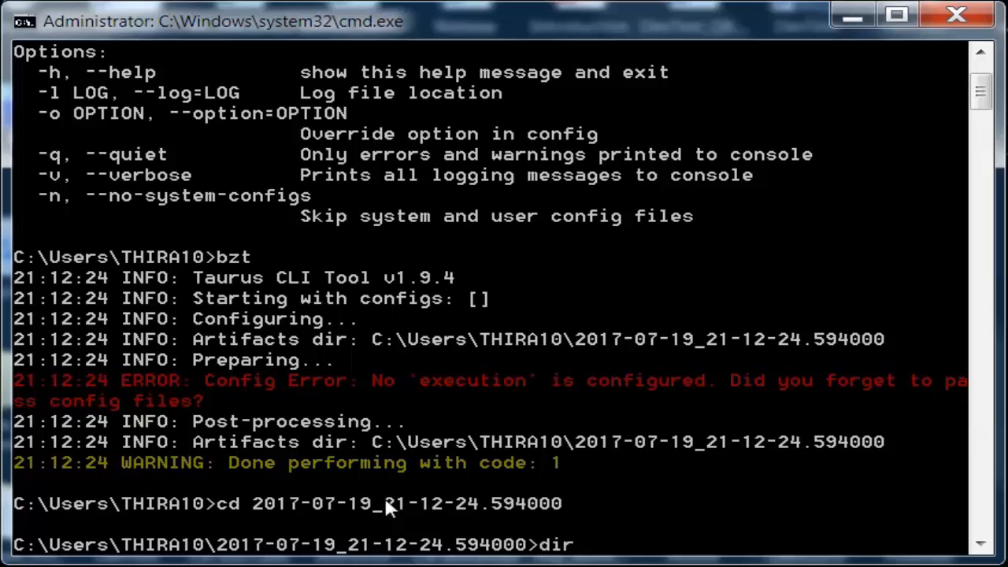
key(Return)
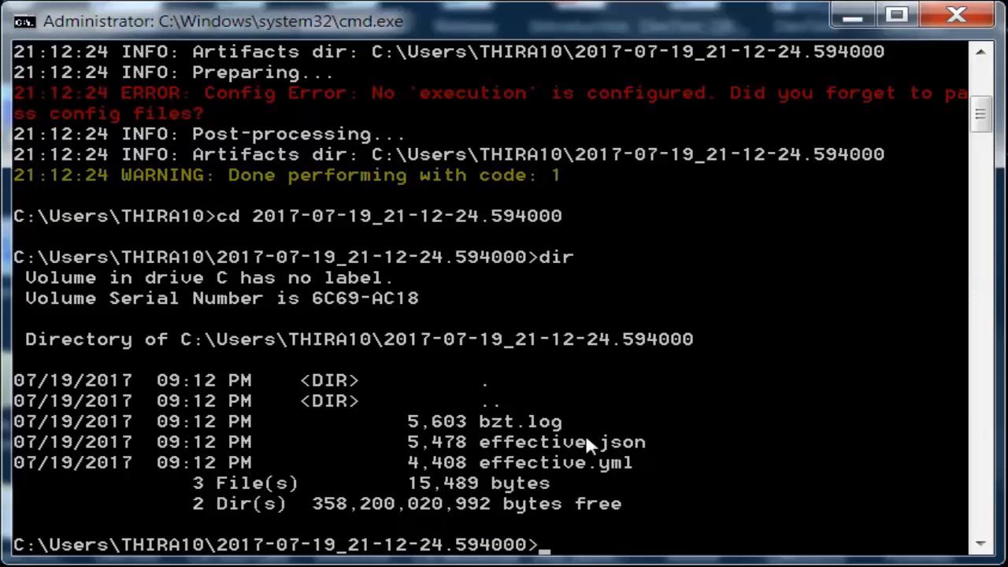
mouse_move(627, 461)
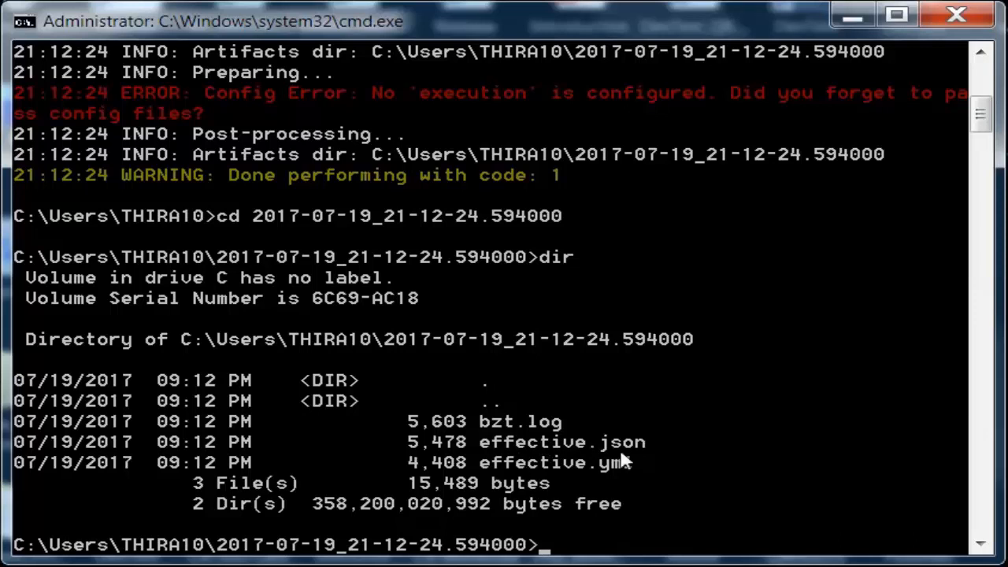
mouse_move(571, 485)
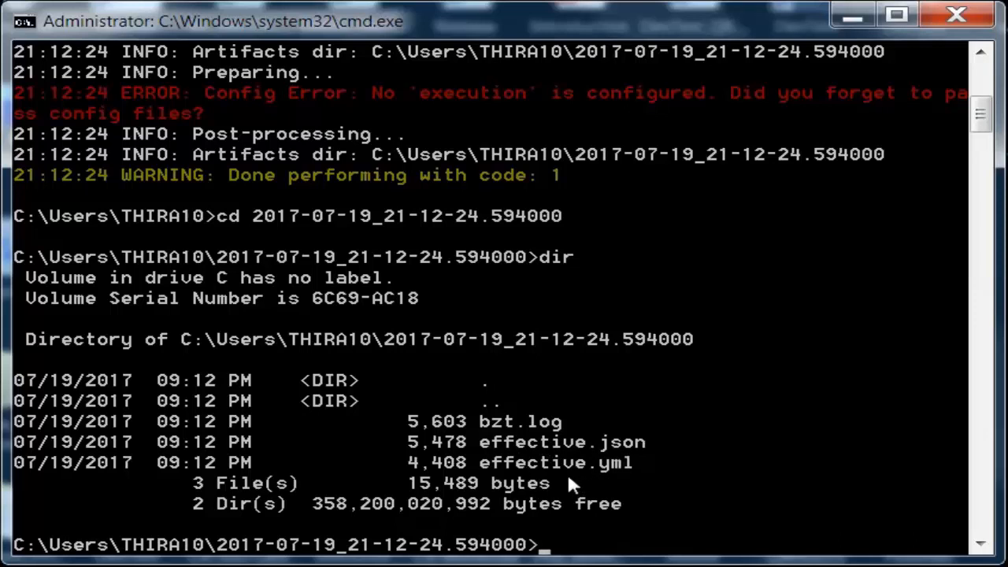
mouse_move(607, 486)
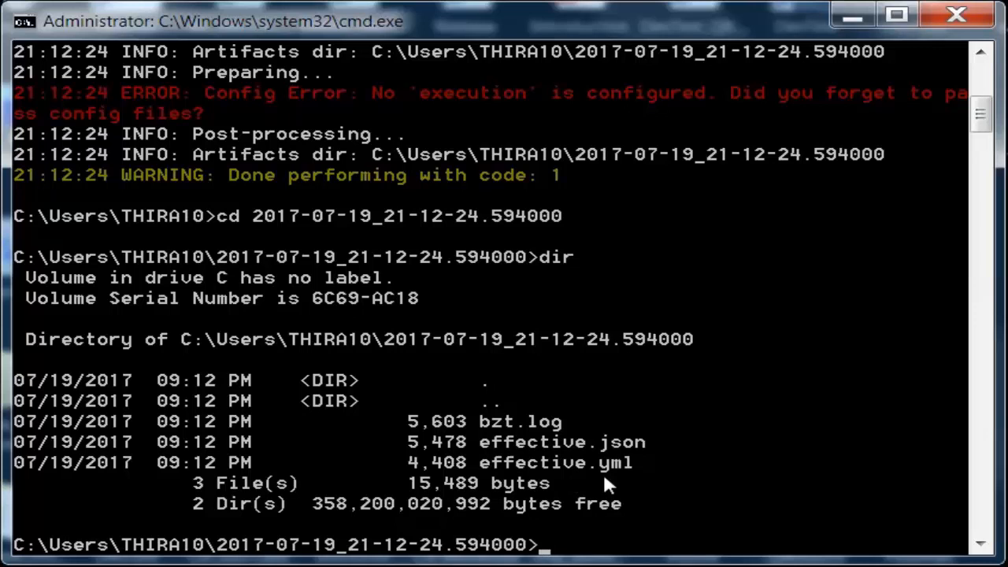
mouse_move(500, 433)
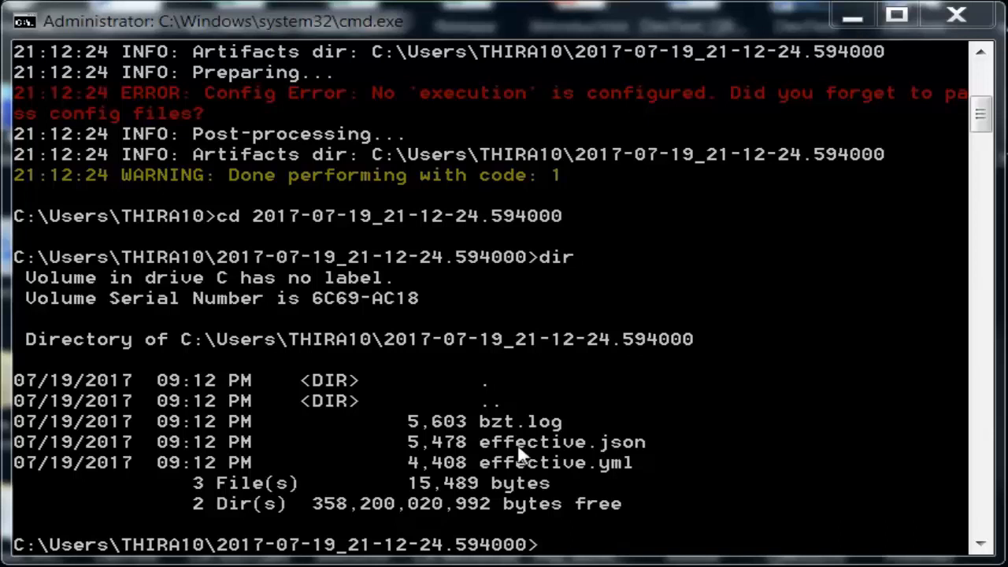
mouse_move(552, 473)
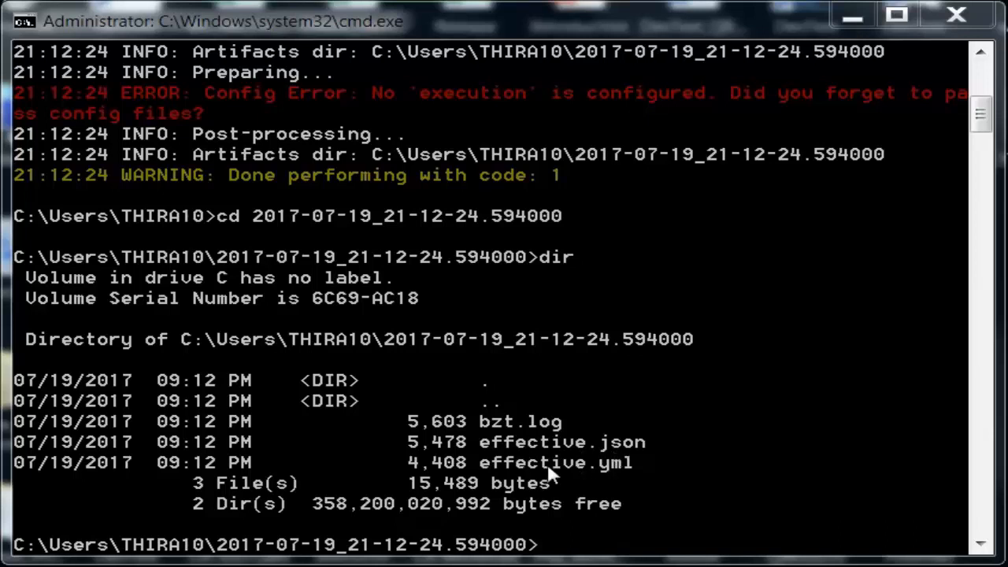
mouse_move(601, 486)
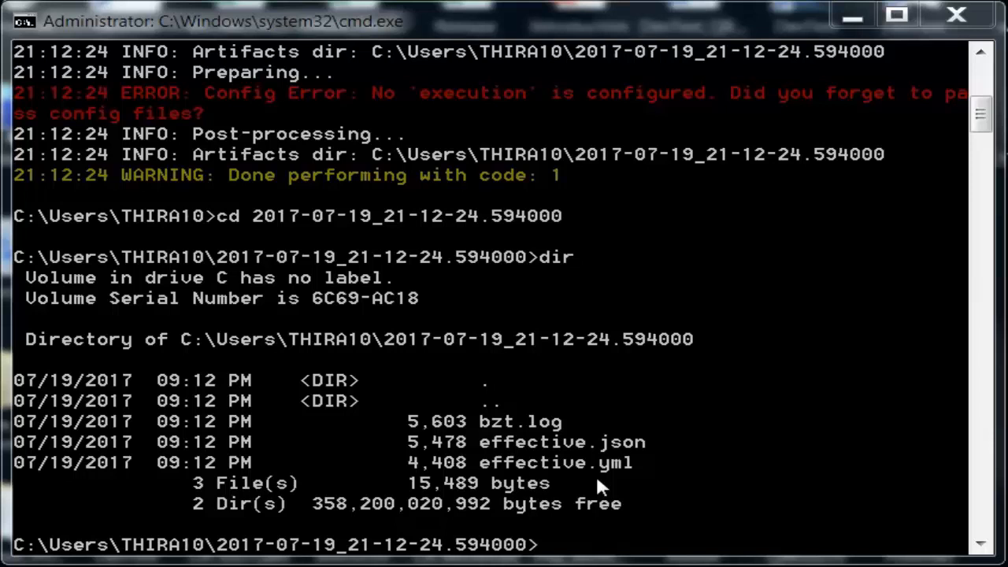
Enter 'notepad bzt.log' to view the run log.
text(no)
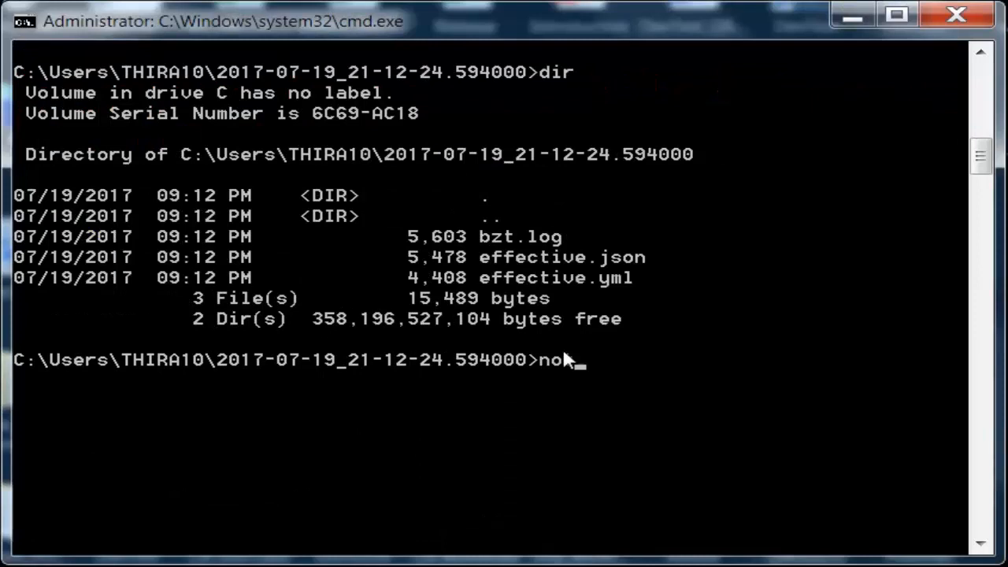
text(tepad)
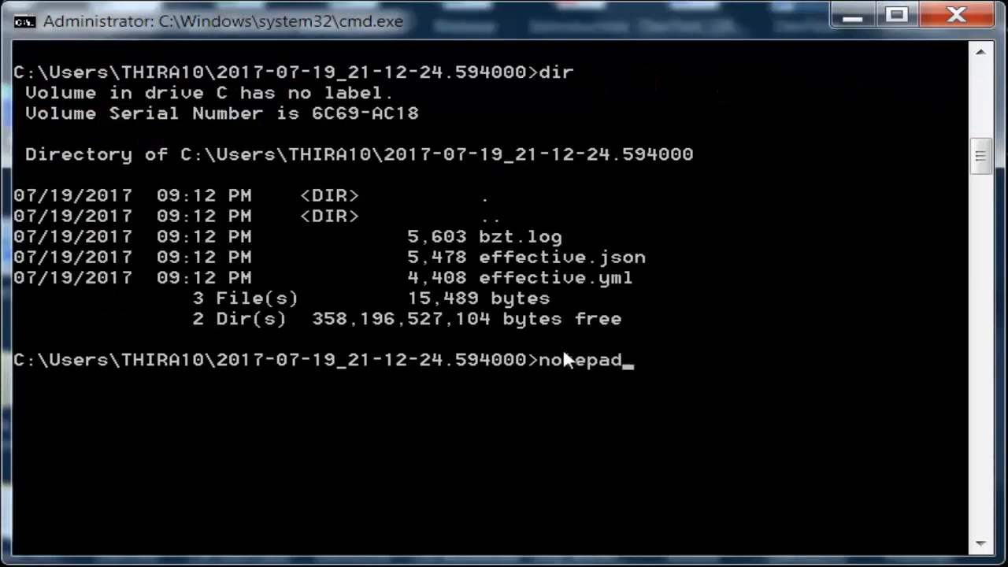
text(bzt.)
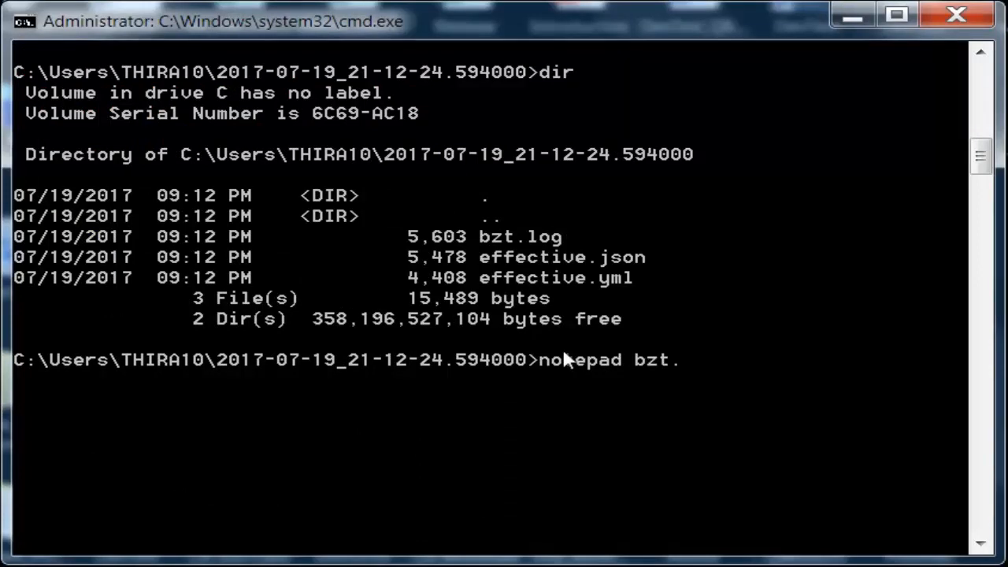
text(log)
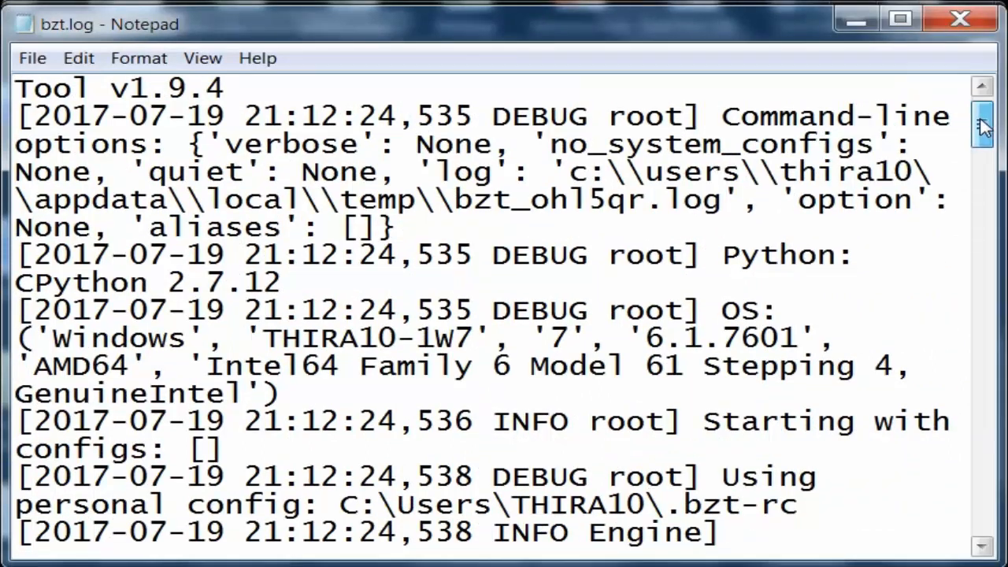
Scroll down bzt.log to the engine configuration lines reading base-config.yml.
scroll(down, 3)
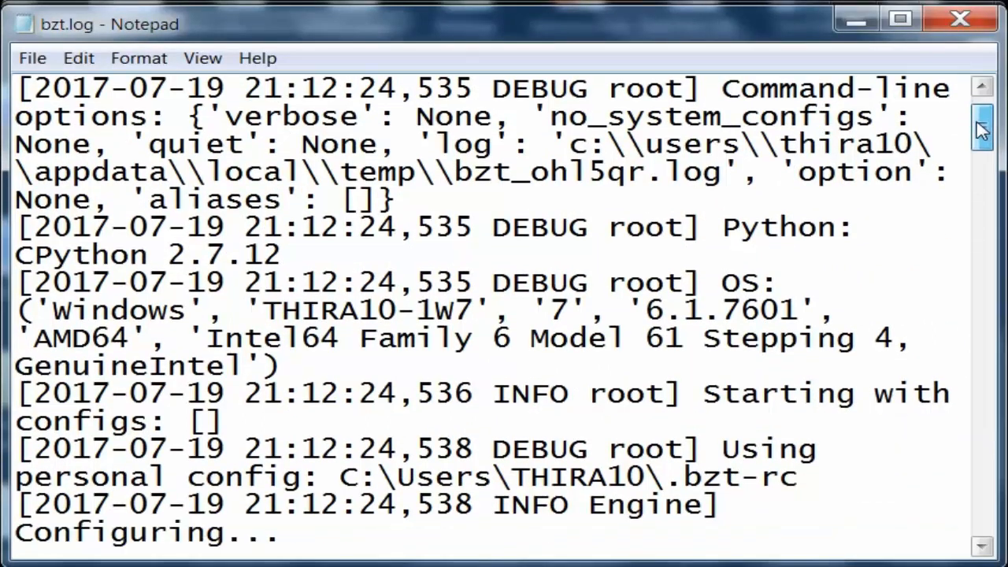
scroll(down, 3)
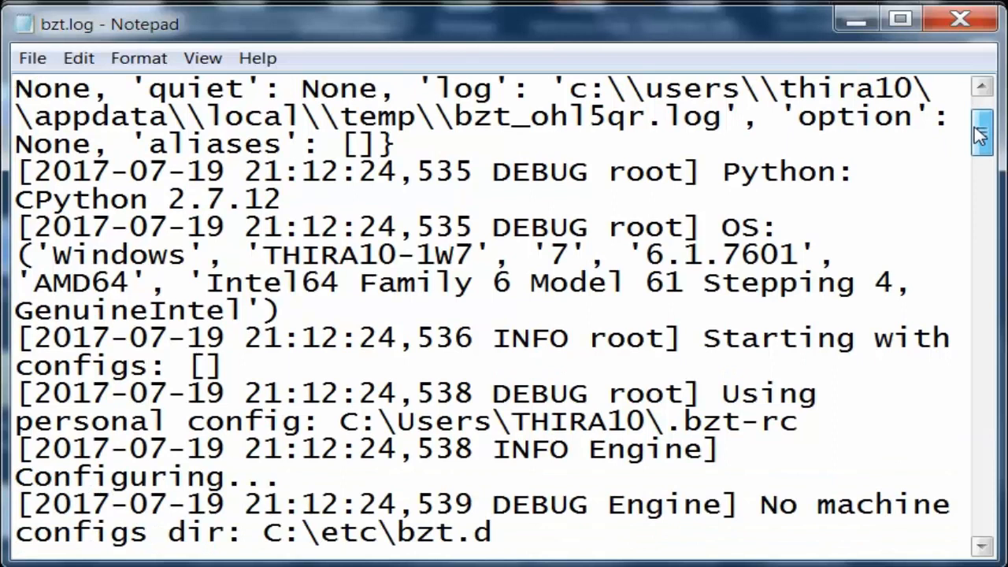
scroll(down, 3)
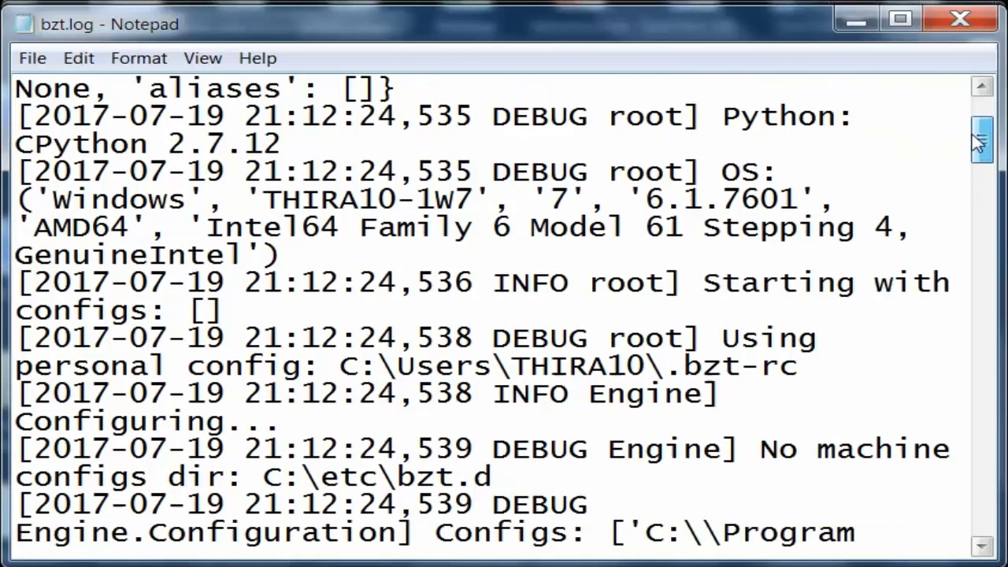
scroll(down, 3)
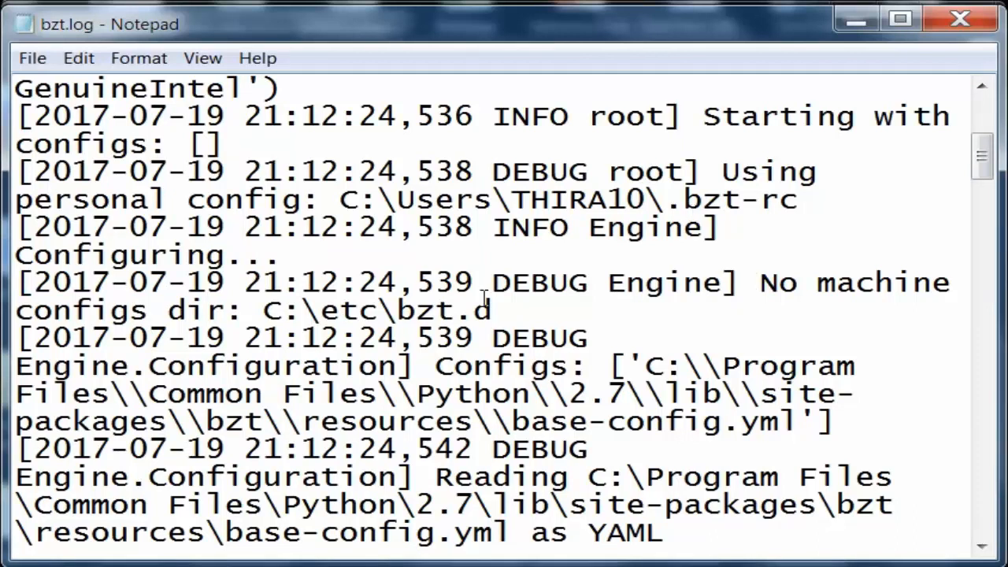
mouse_move(464, 321)
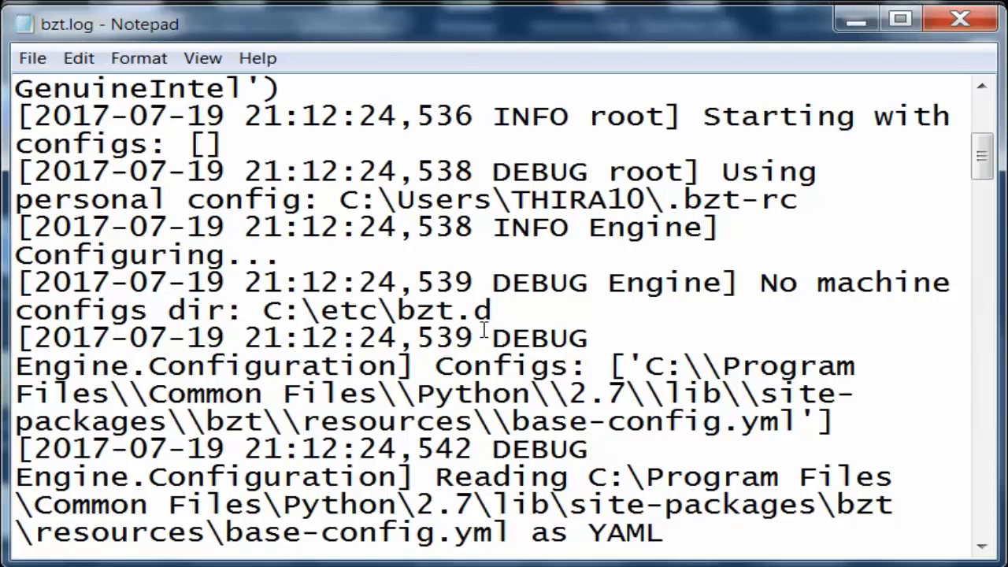
mouse_move(523, 537)
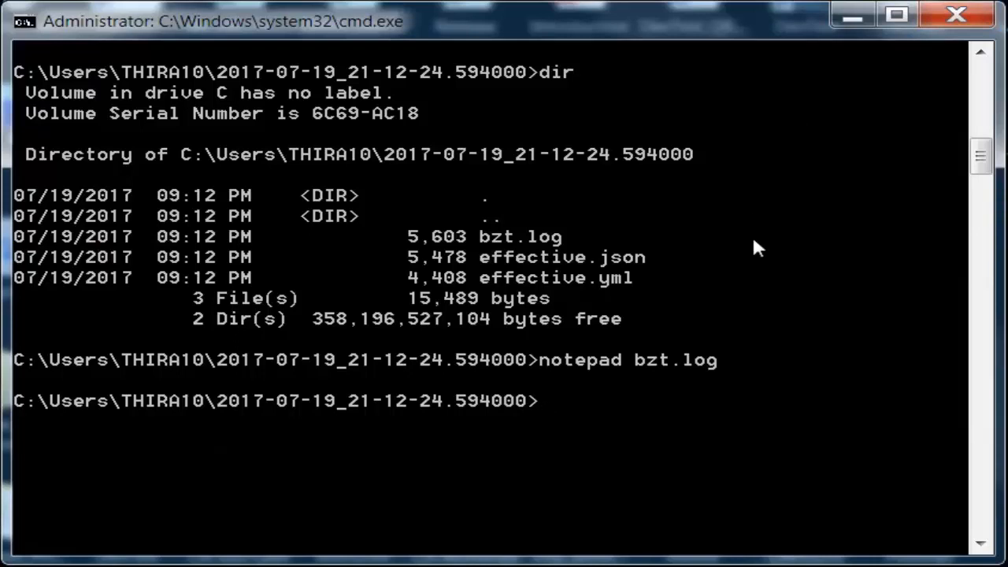
Enter 'notepad effective.json' to view the effective configuration.
text(notepad e)
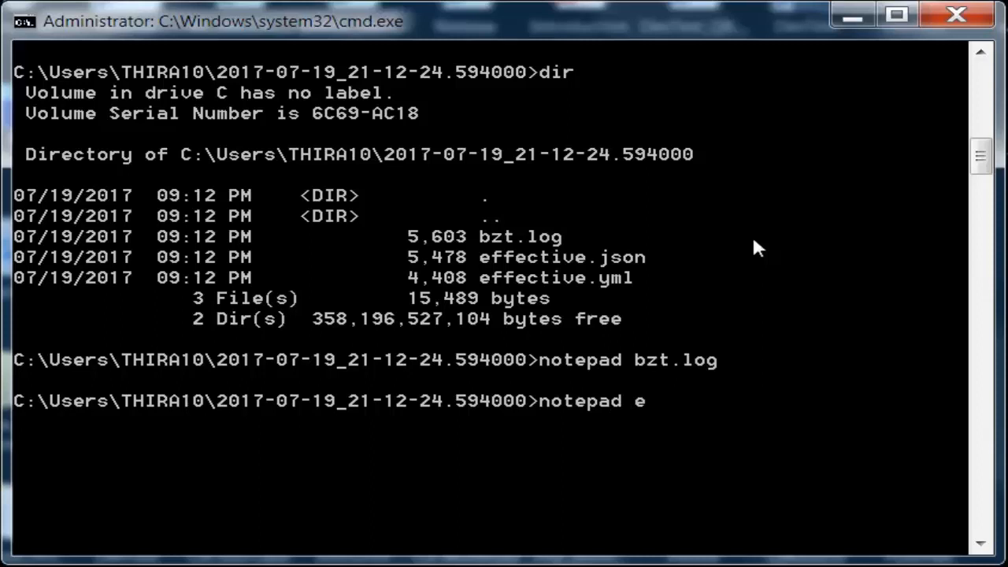
text(ffec)
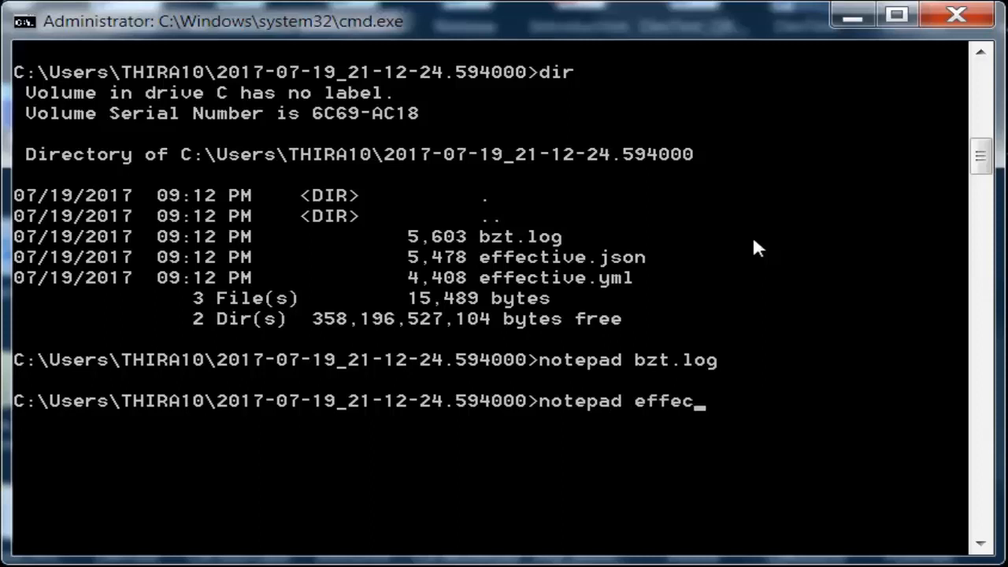
text(tive.json)
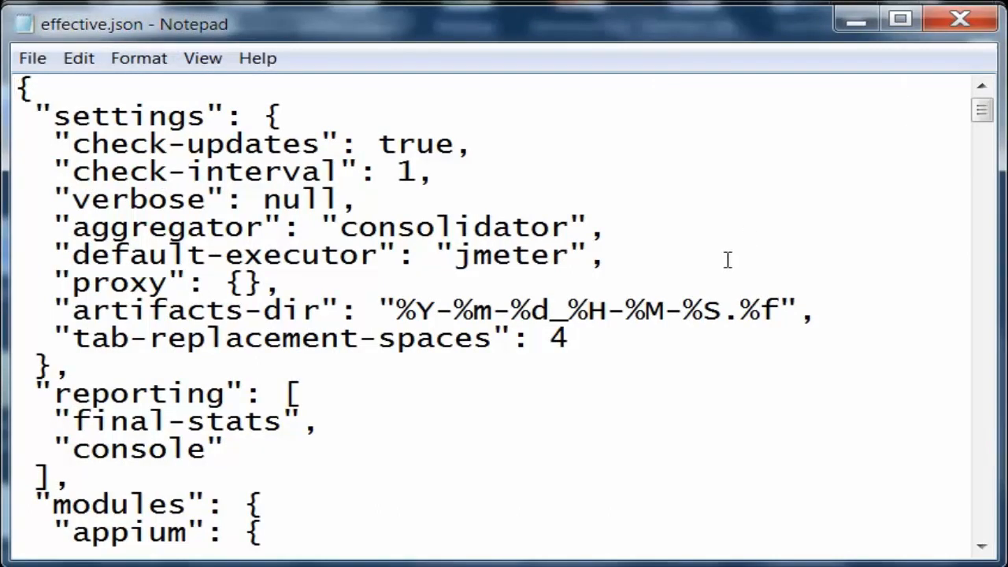
mouse_move(280, 172)
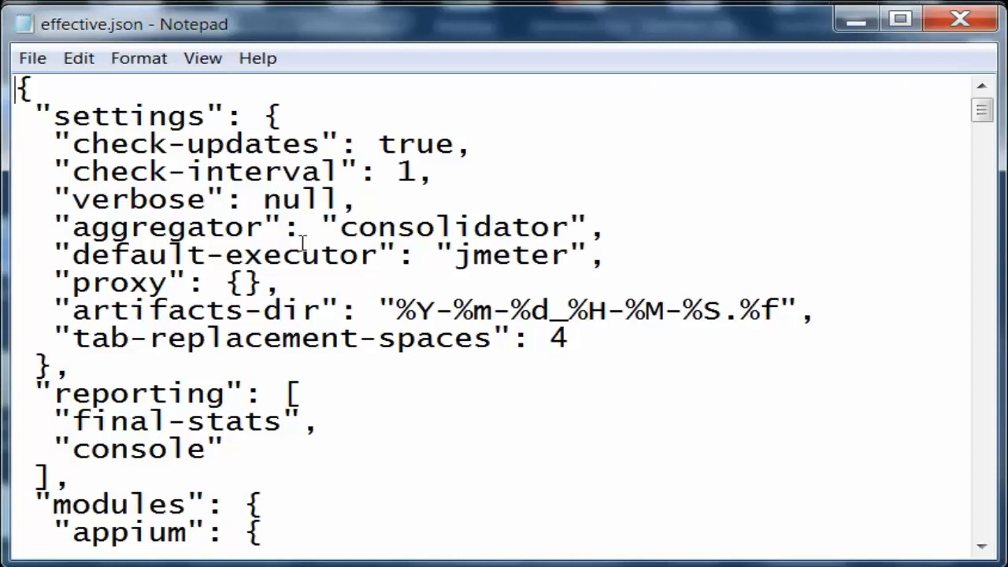
mouse_move(372, 315)
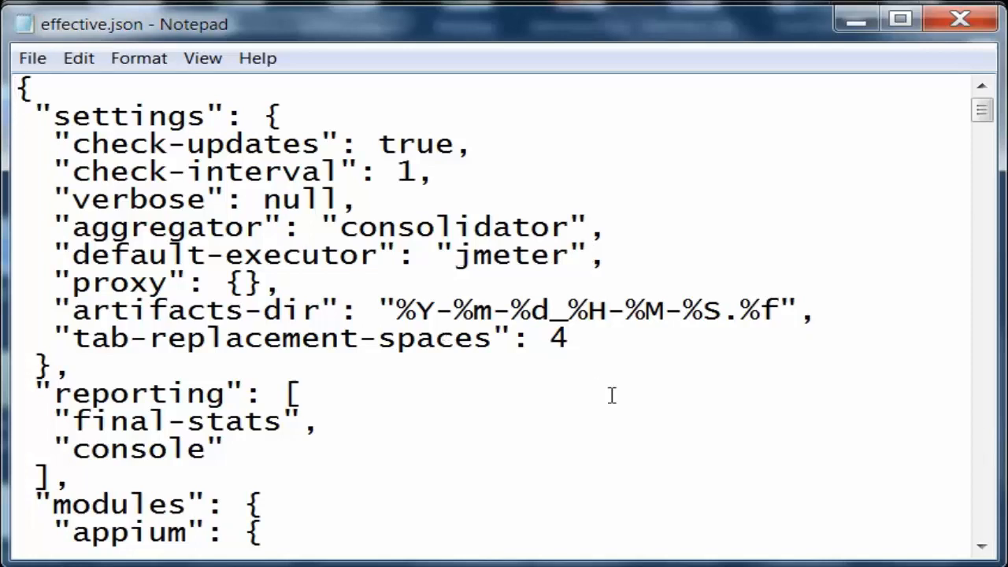
mouse_move(978, 549)
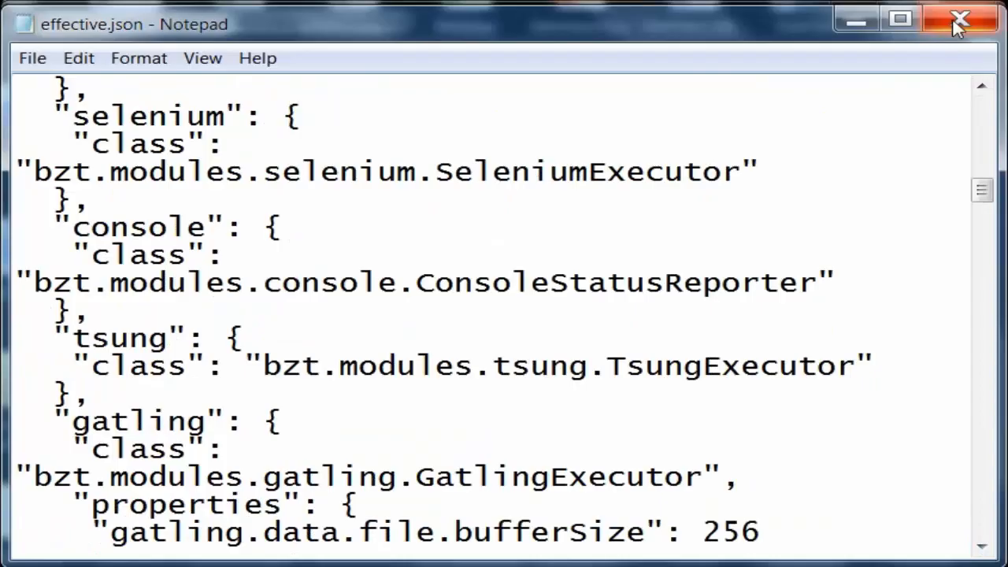
Close effective.json in Notepad to return to the prompt.
click(959, 19)
text(notepad effective.y)
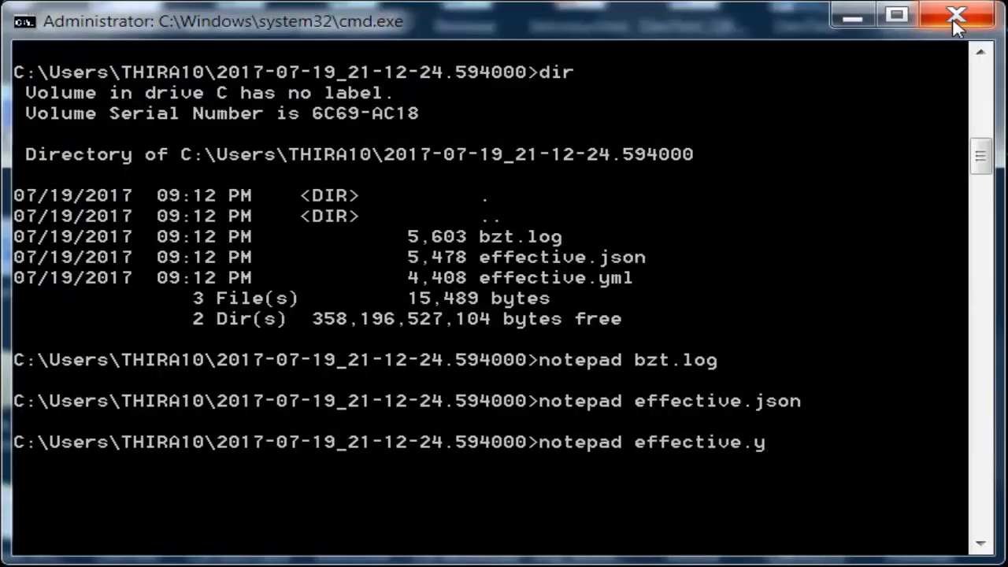
Finish and run 'notepad effective.yml' to view the YAML configuration.
text(ml)
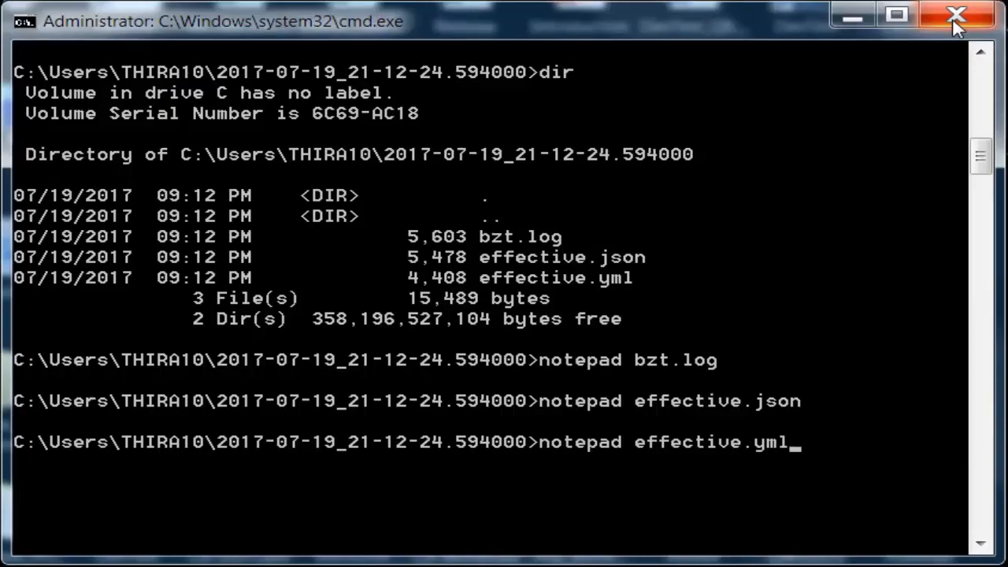
key(enter)
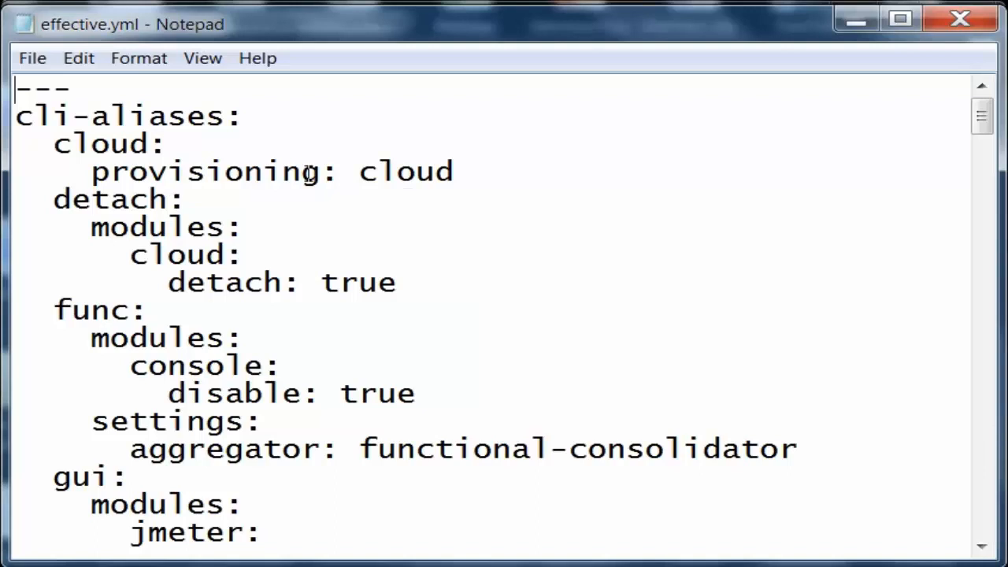
mouse_move(183, 234)
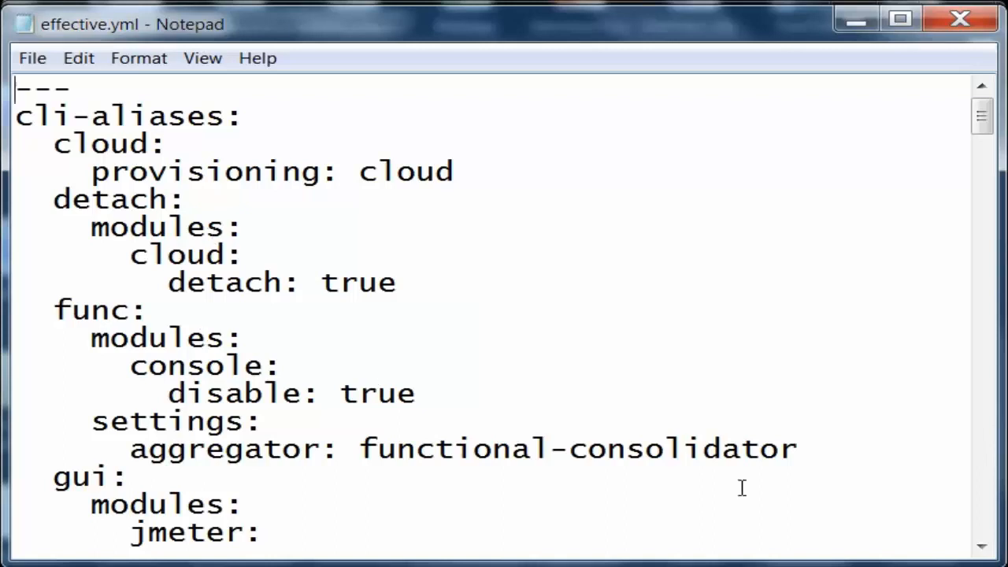
mouse_move(935, 523)
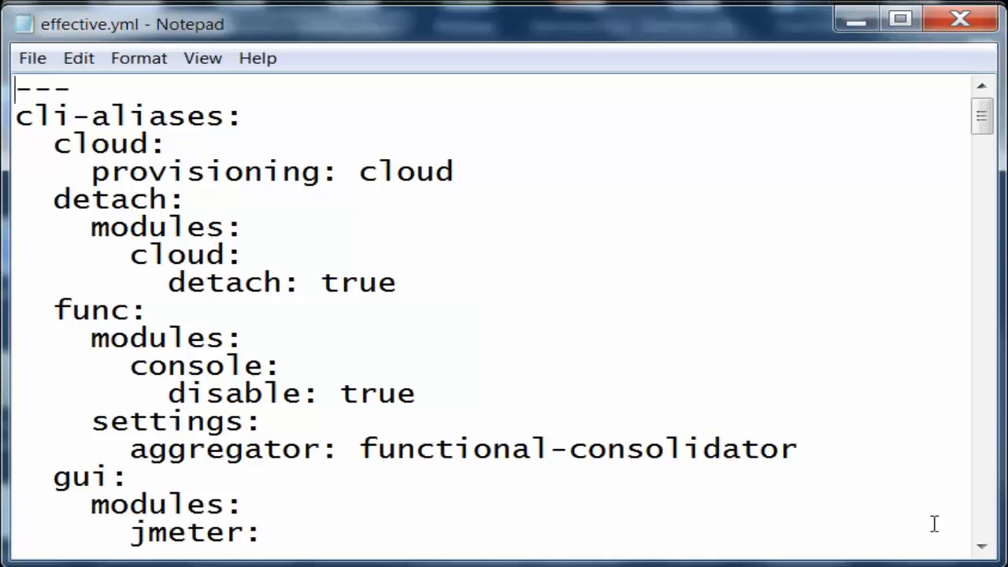
mouse_move(983, 548)
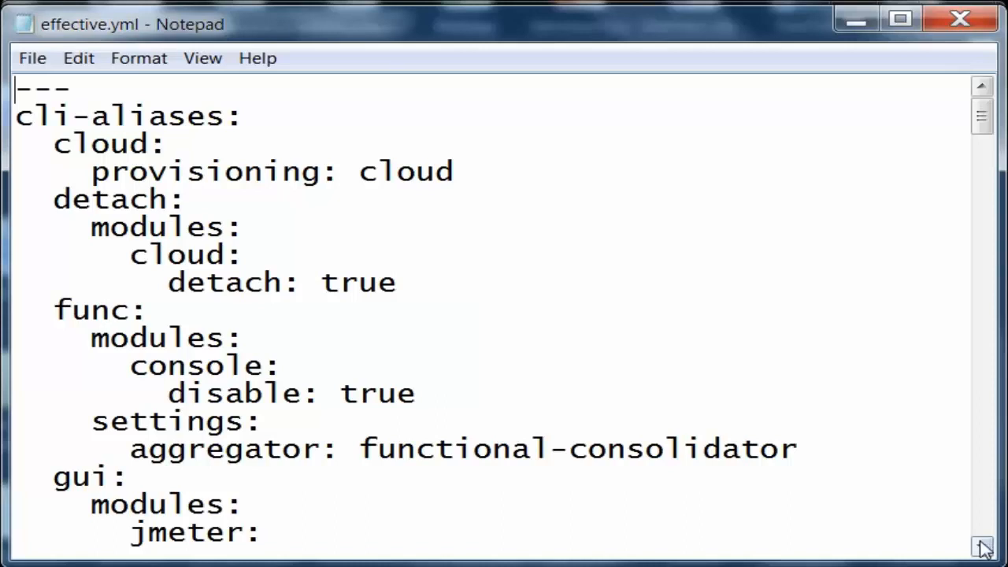
Scroll through effective.yml's module definitions, then close Notepad.
scroll(down, 3)
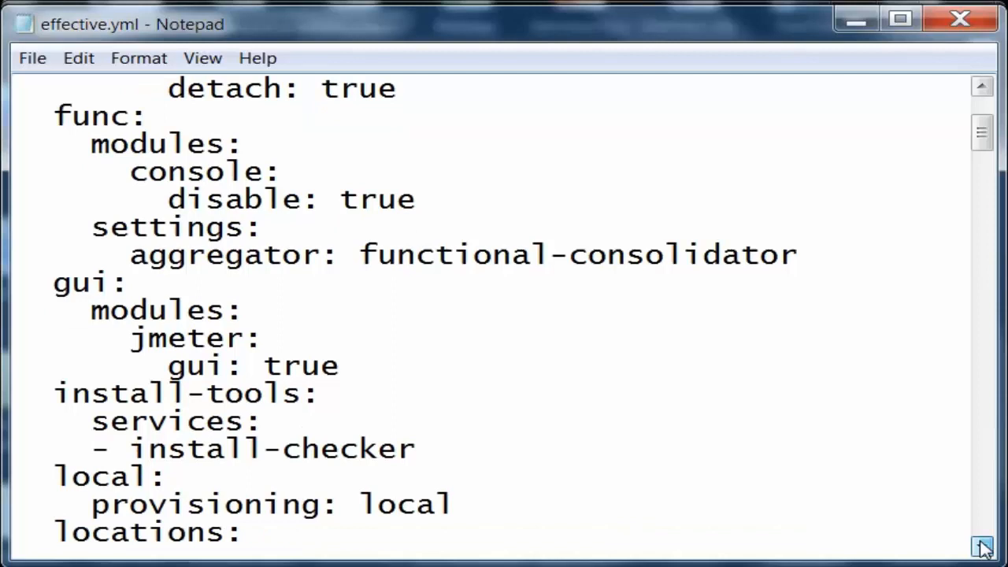
scroll(down, 3)
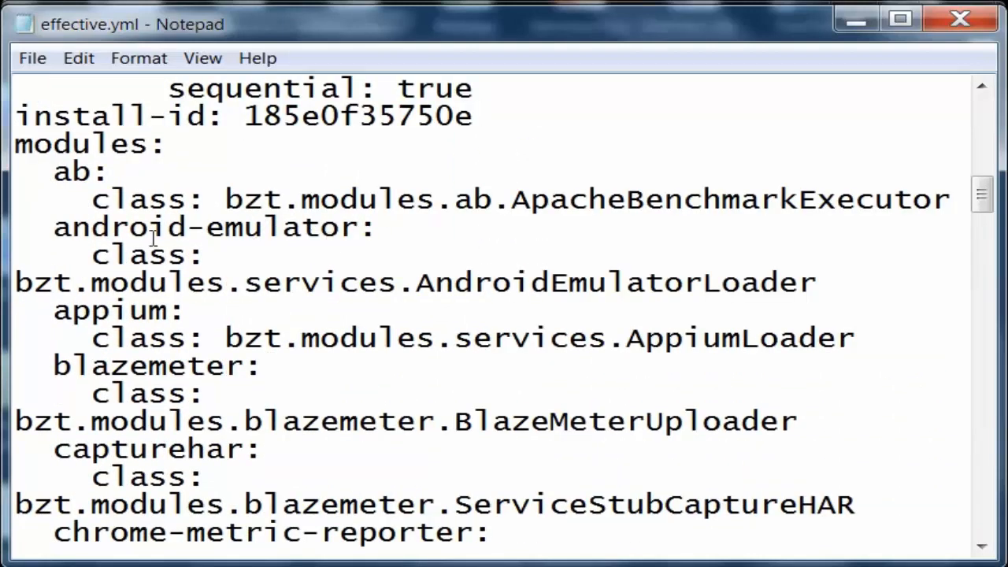
mouse_move(107, 308)
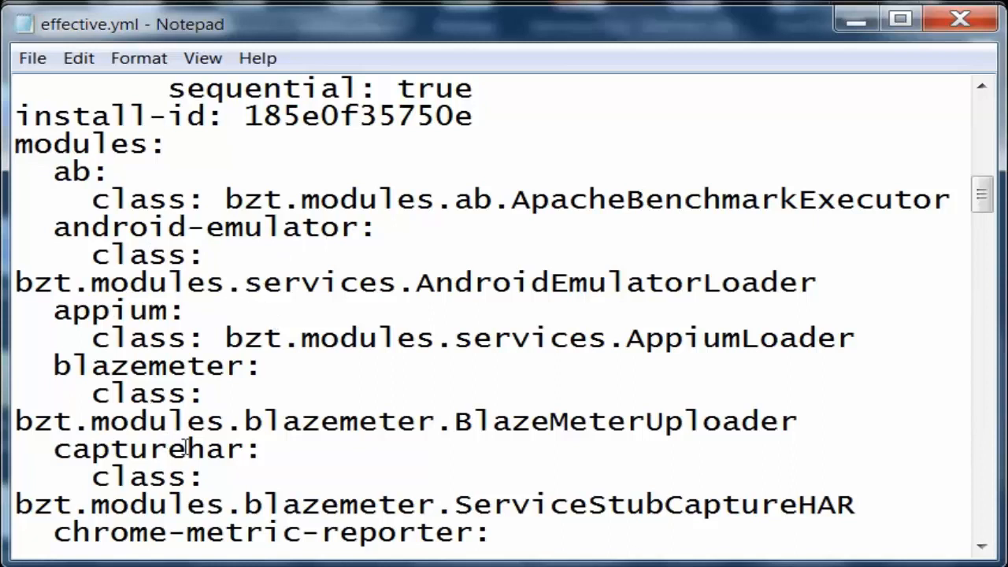
mouse_move(295, 459)
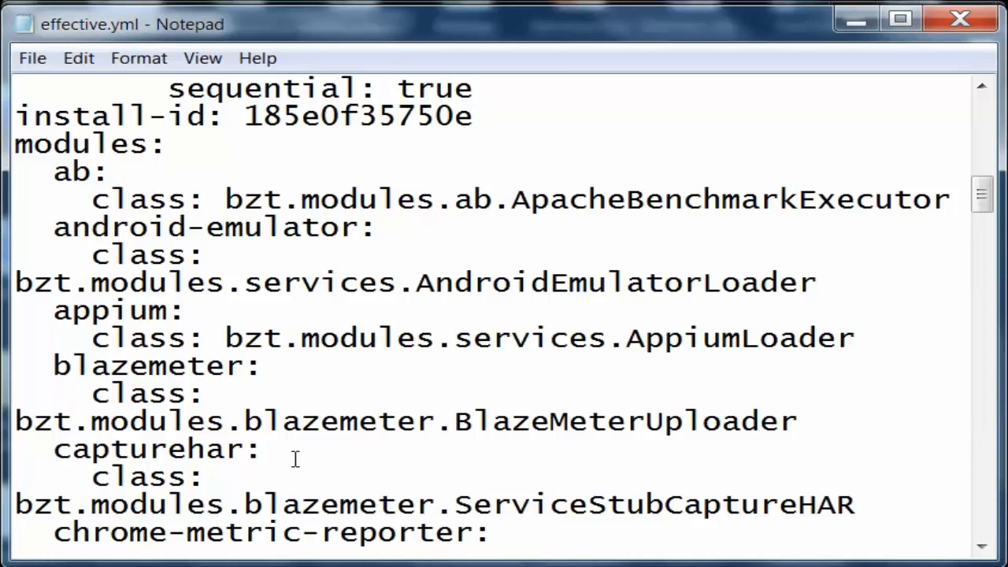
mouse_move(764, 551)
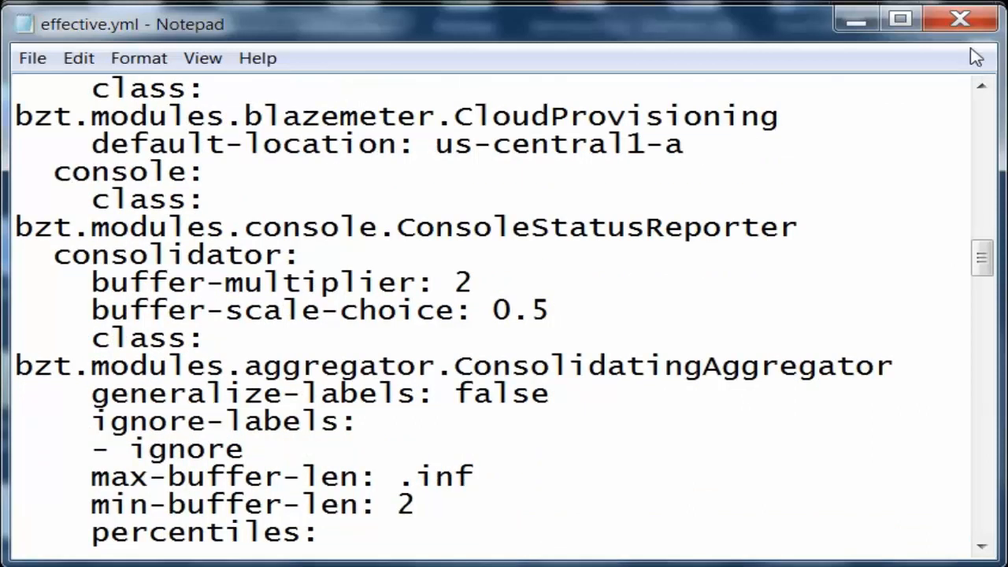
mouse_move(960, 19)
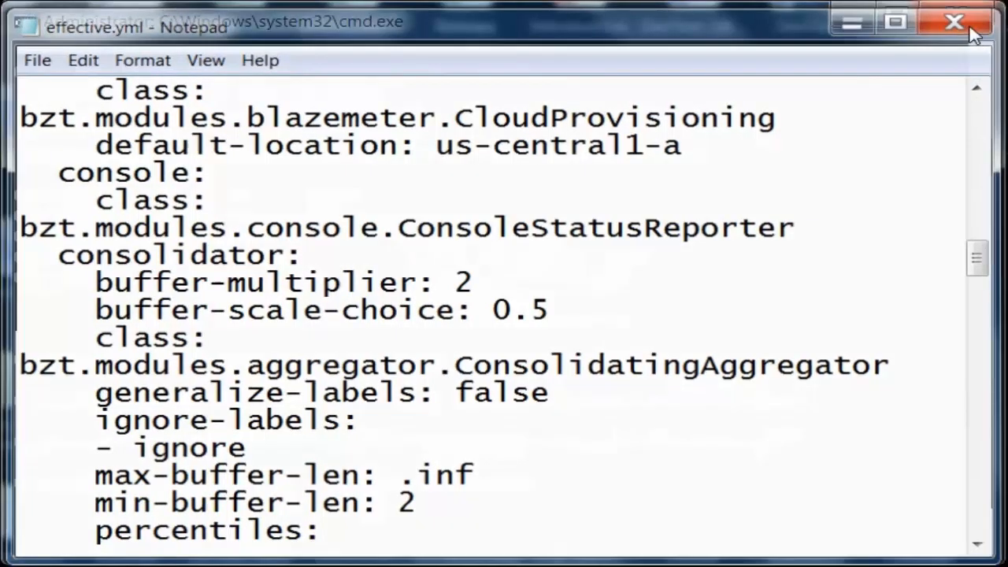
click(954, 22)
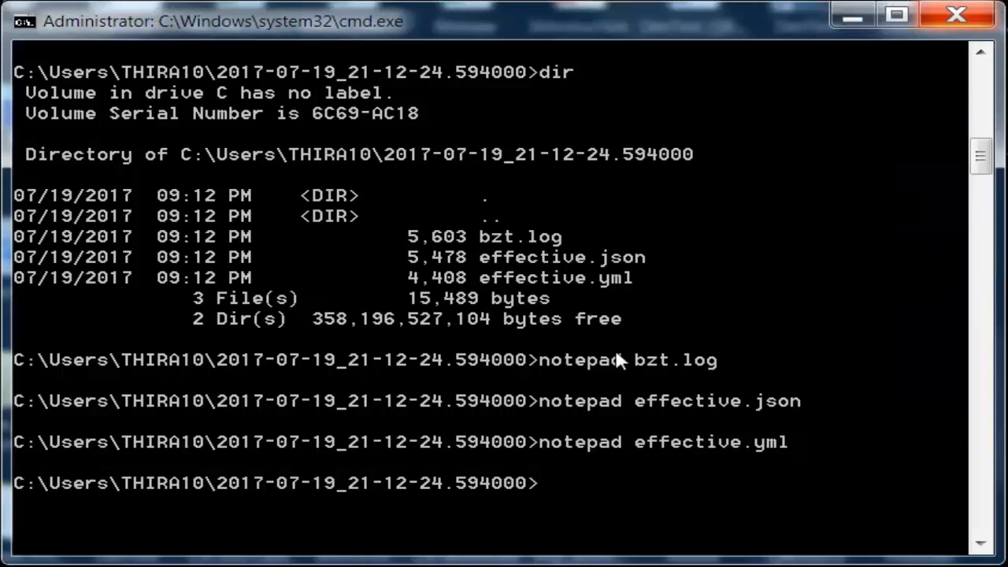